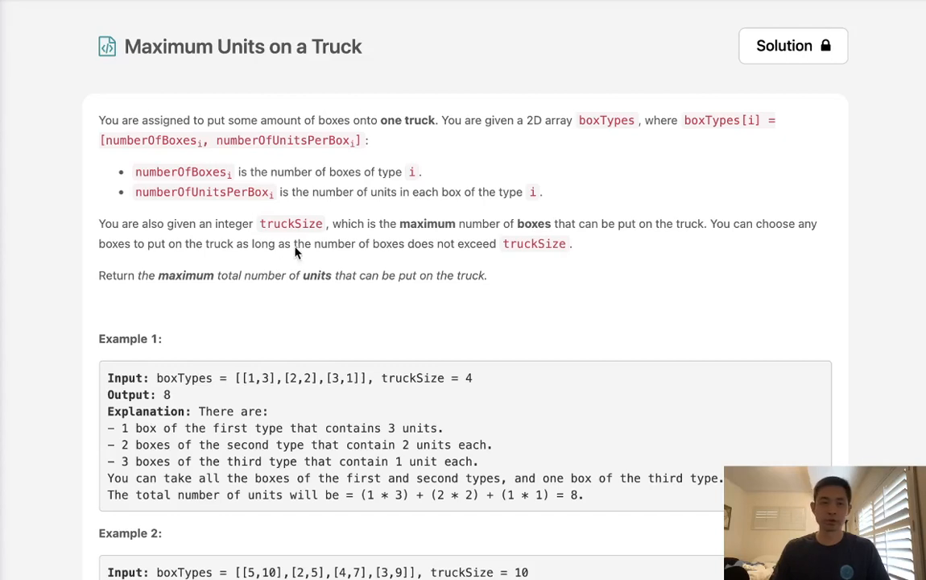
{"action": "mouse_move", "coordinate": [253, 68]}
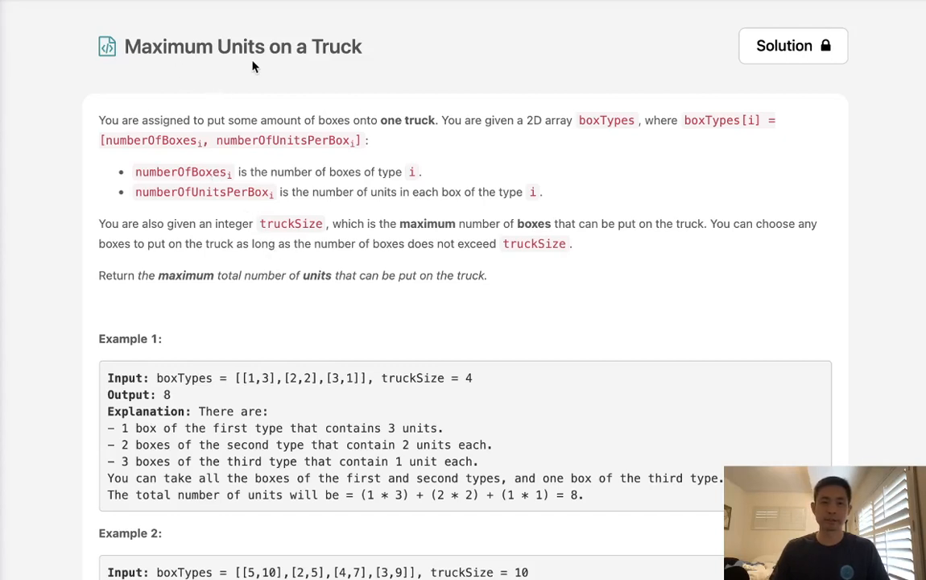
{"action": "mouse_move", "coordinate": [190, 132]}
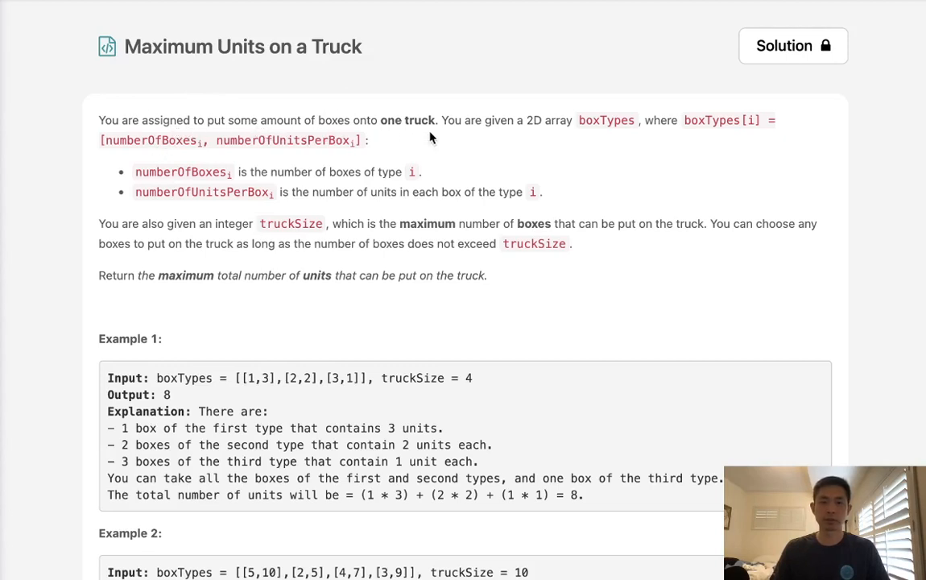
{"action": "mouse_move", "coordinate": [585, 135]}
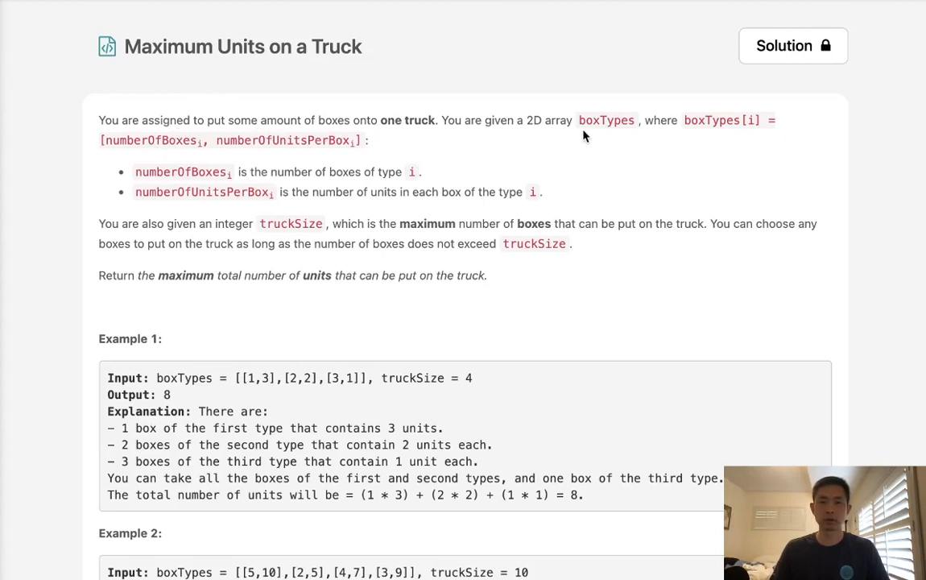
{"action": "mouse_move", "coordinate": [775, 132]}
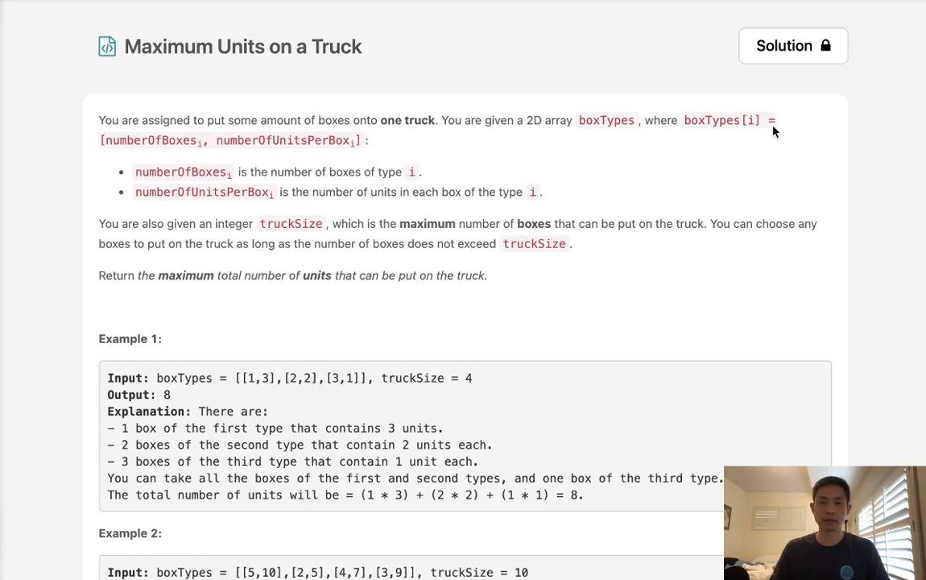
{"action": "mouse_move", "coordinate": [180, 145]}
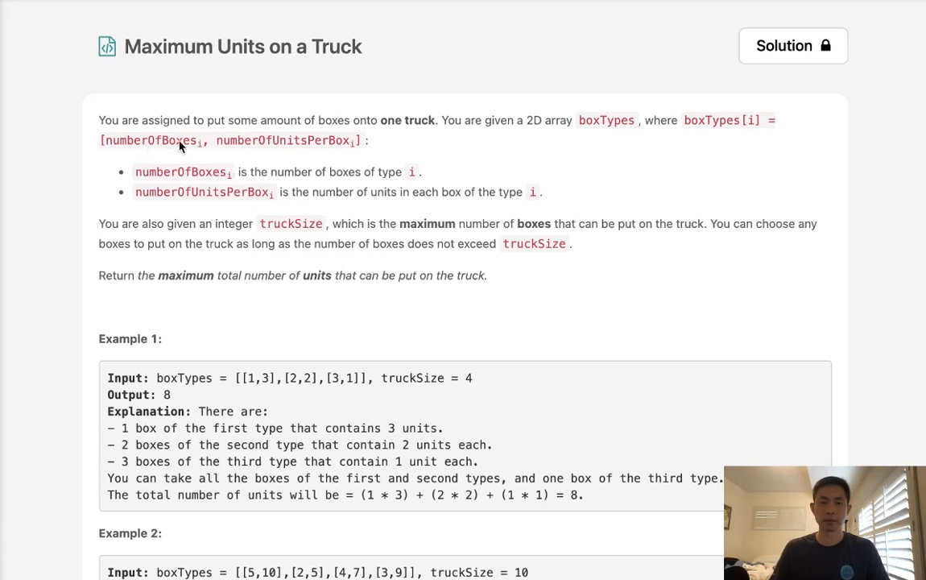
{"action": "mouse_move", "coordinate": [395, 163]}
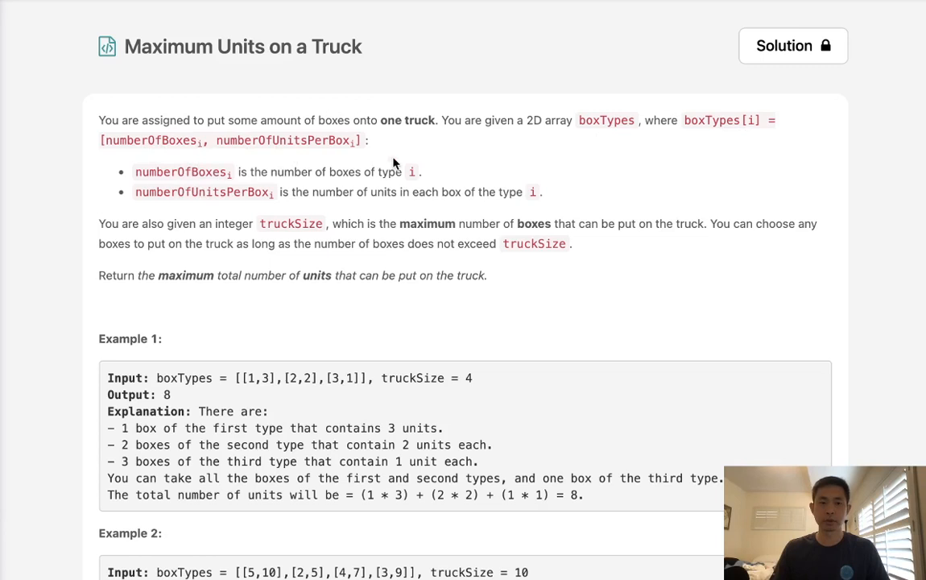
{"action": "mouse_move", "coordinate": [252, 188]}
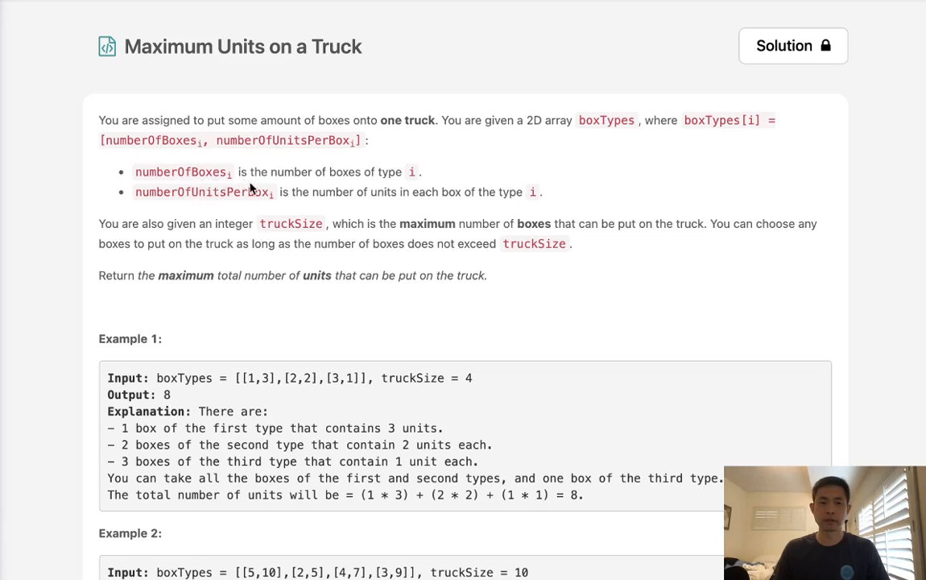
{"action": "mouse_move", "coordinate": [419, 190]}
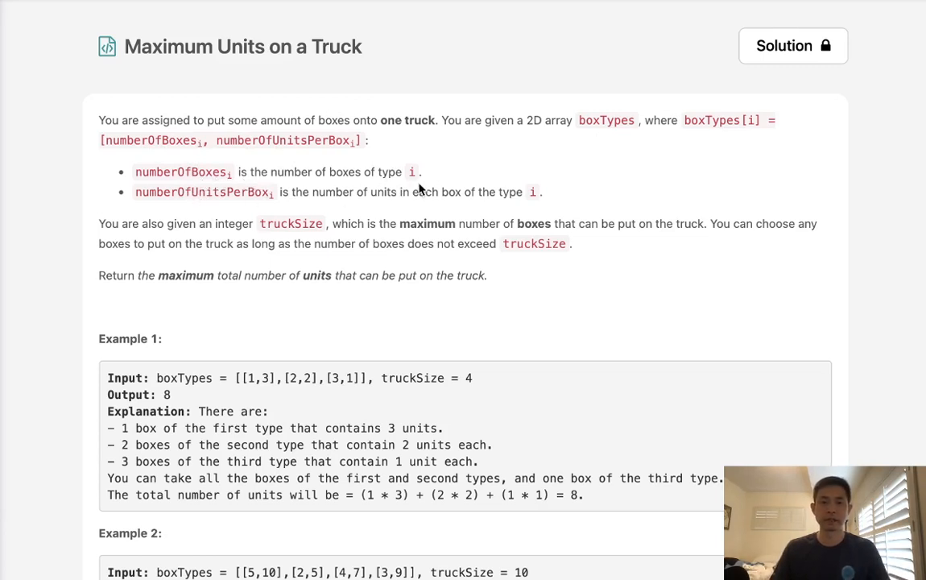
{"action": "mouse_move", "coordinate": [298, 211]}
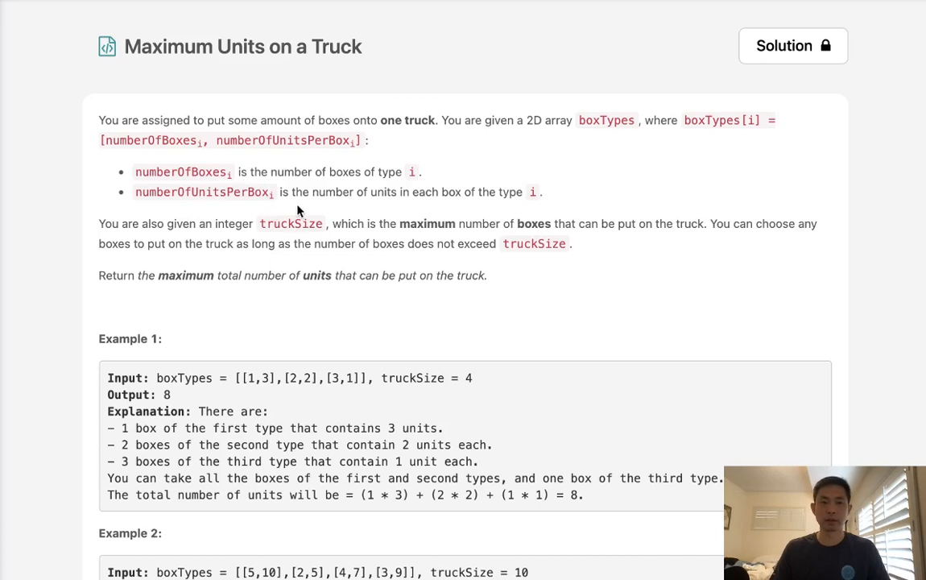
{"action": "mouse_move", "coordinate": [361, 203]}
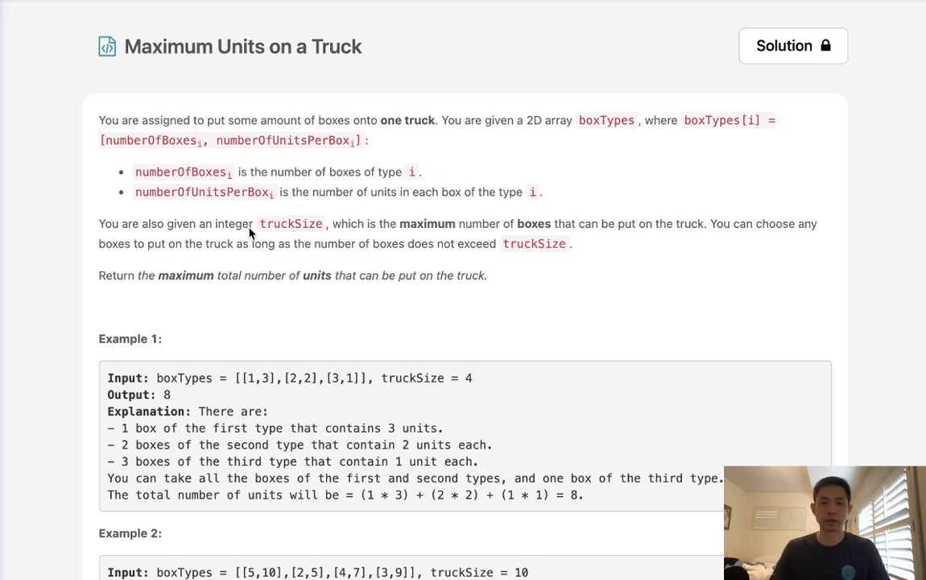
{"action": "mouse_move", "coordinate": [416, 235]}
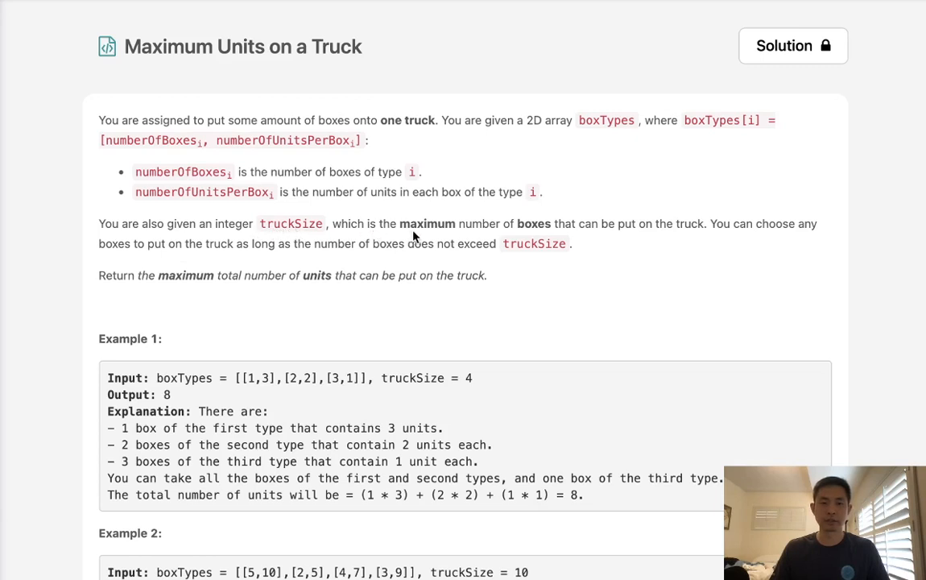
{"action": "mouse_move", "coordinate": [661, 236]}
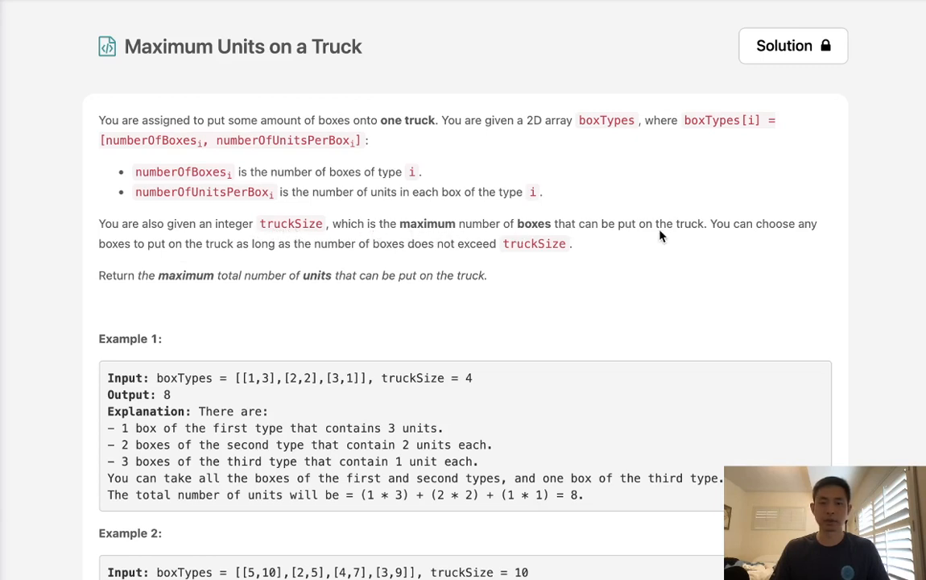
{"action": "mouse_move", "coordinate": [781, 233]}
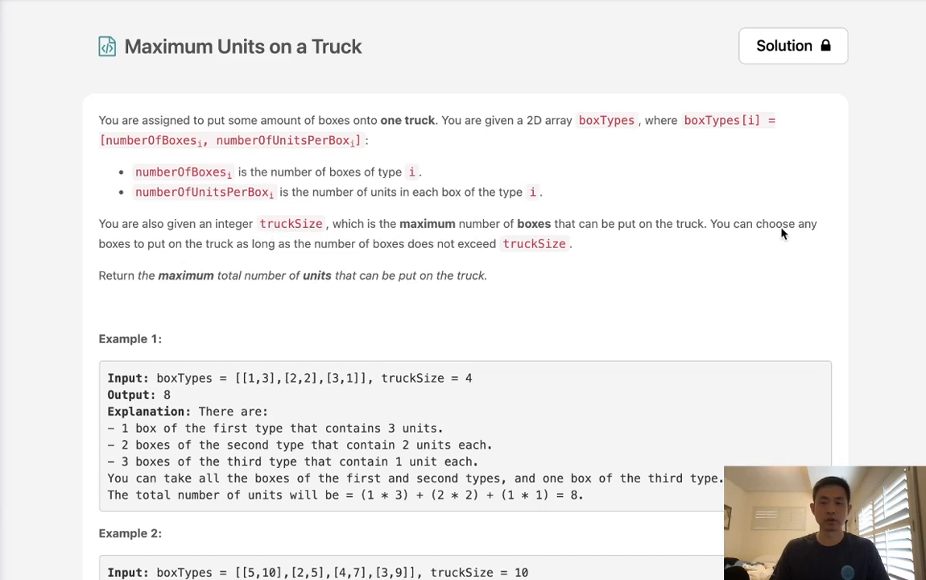
{"action": "mouse_move", "coordinate": [255, 253]}
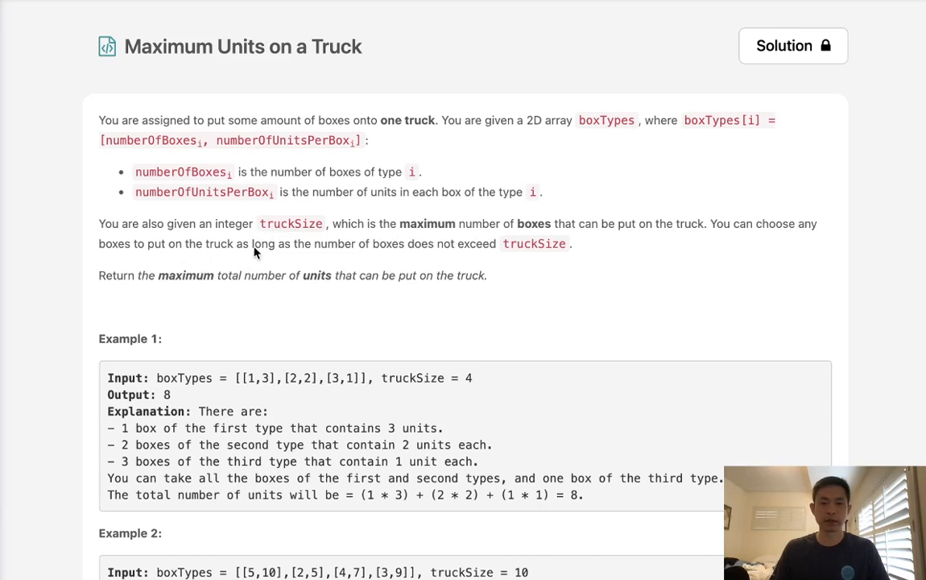
{"action": "mouse_move", "coordinate": [534, 258]}
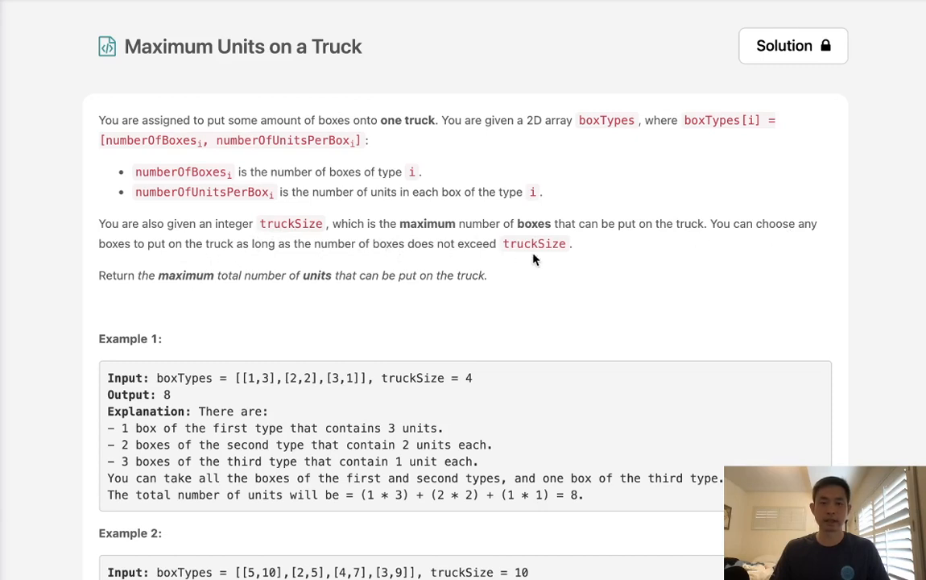
{"action": "mouse_move", "coordinate": [197, 287]}
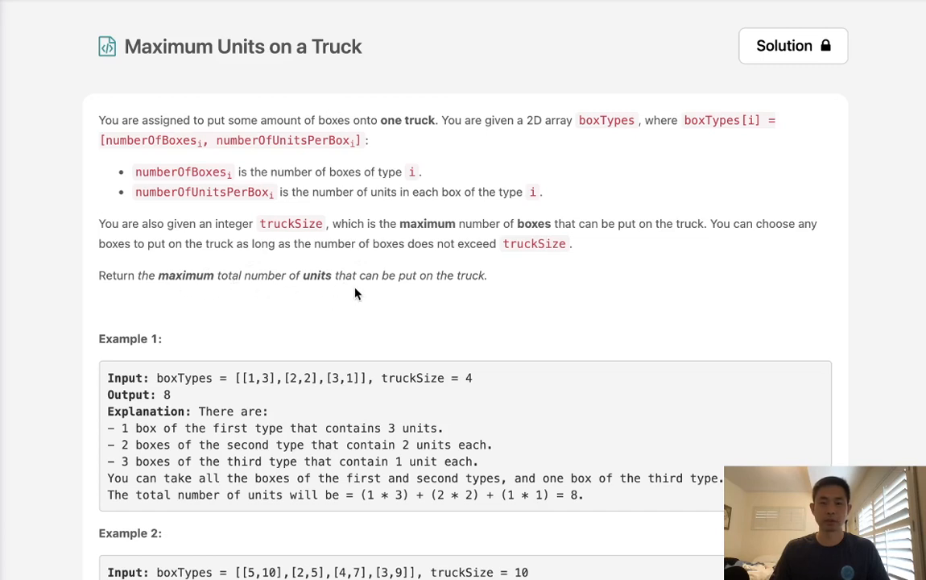
{"action": "mouse_move", "coordinate": [363, 374]}
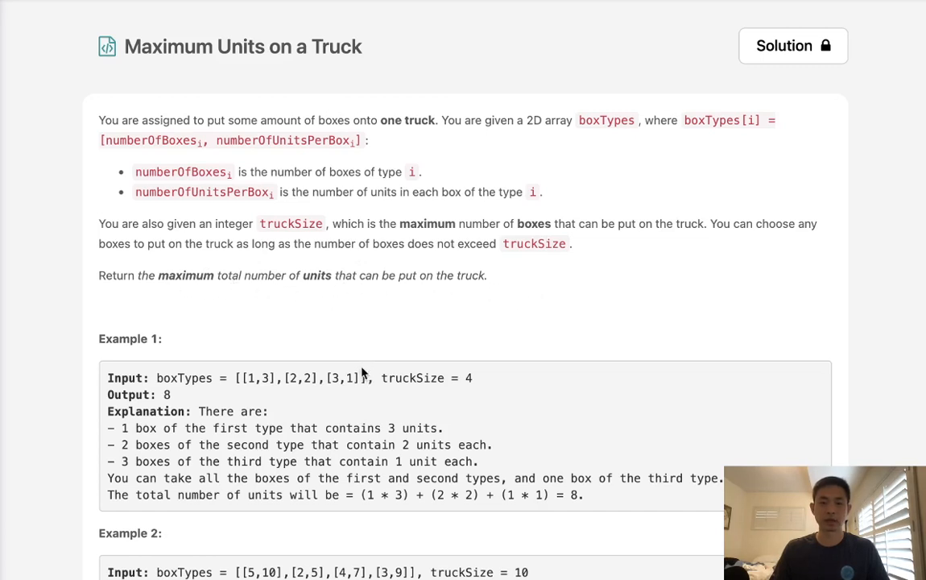
Select the Example 1 boxTypes array [[1,3],[2,2],[3,1]] in the problem description.
{"action": "scroll", "scroll_direction": "down", "scroll_amount": 3}
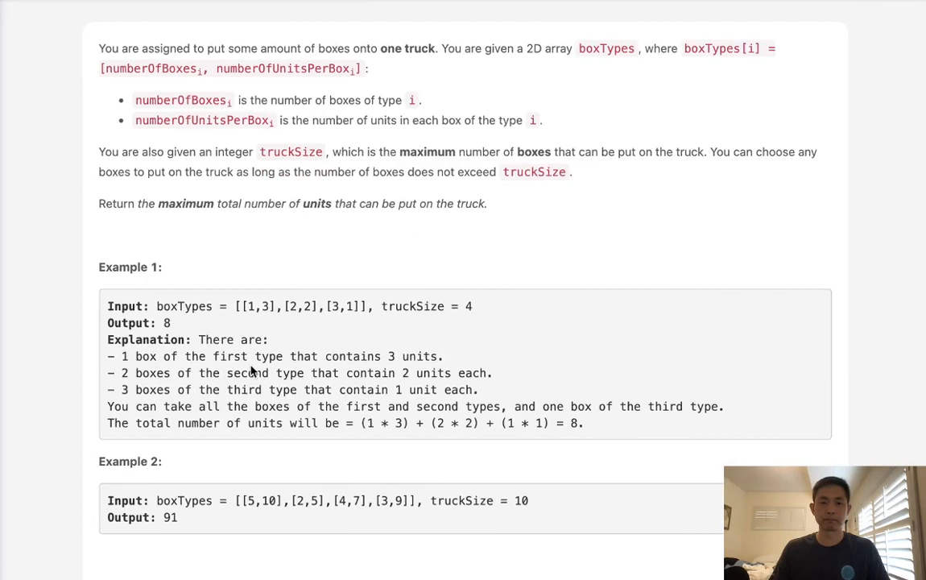
{"action": "scroll", "scroll_direction": "down", "scroll_amount": 3}
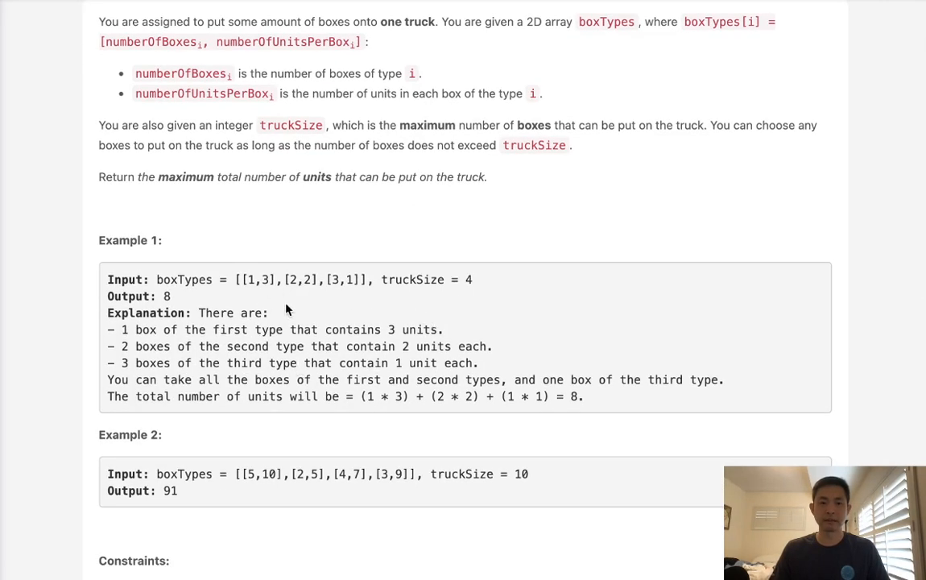
{"action": "mouse_move", "coordinate": [380, 299]}
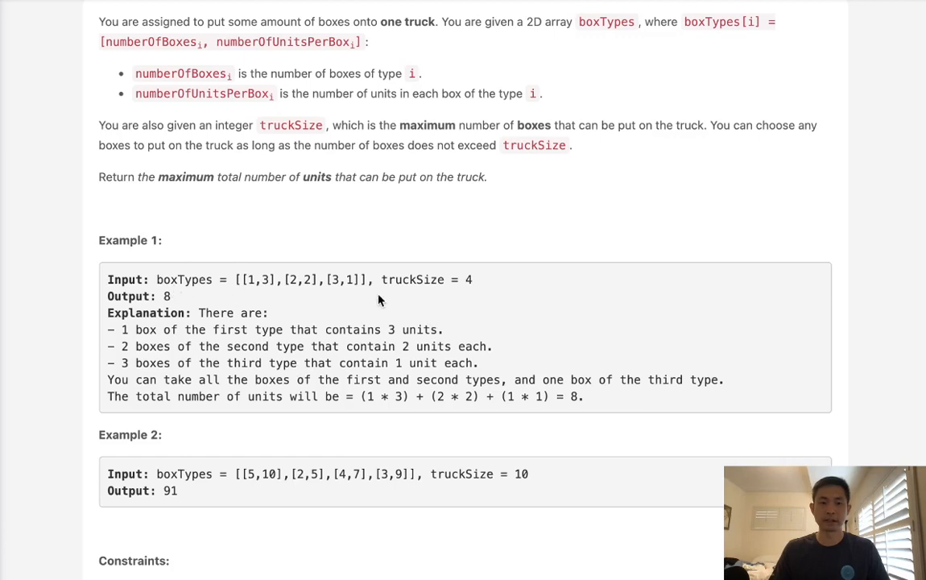
{"action": "scroll", "scroll_direction": "down", "scroll_amount": 3}
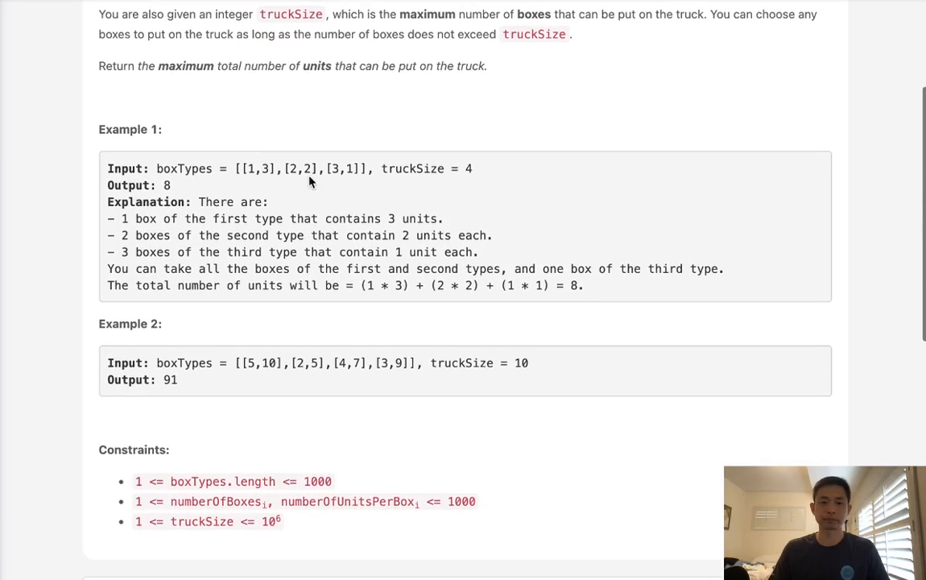
{"action": "left_click_drag", "start_coordinate": [236, 169], "coordinate": [314, 169]}
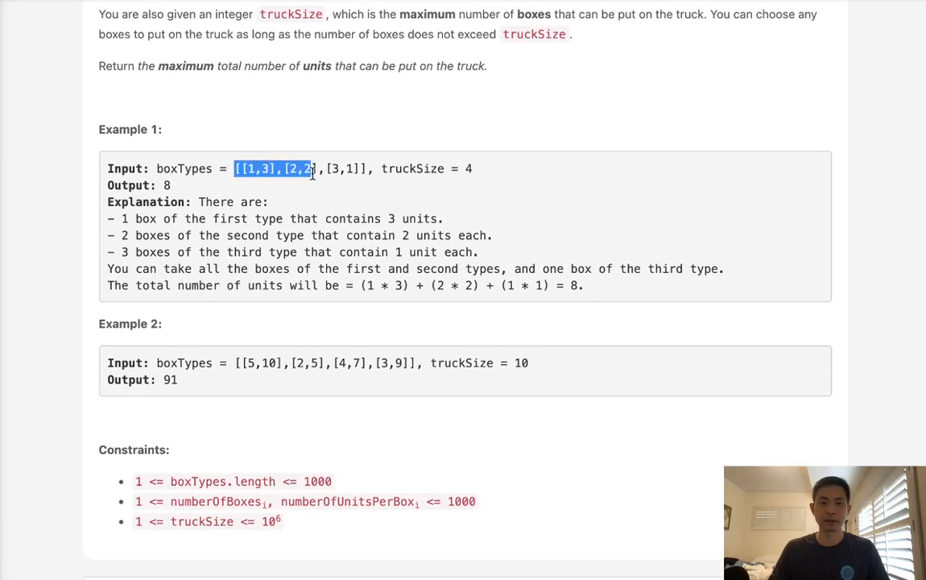
Put the example array [[1,3],[2,2],[3,1]] on line 3 of the Python3 editor as a scratch note.
{"action": "scroll", "scroll_direction": "down", "scroll_amount": 3}
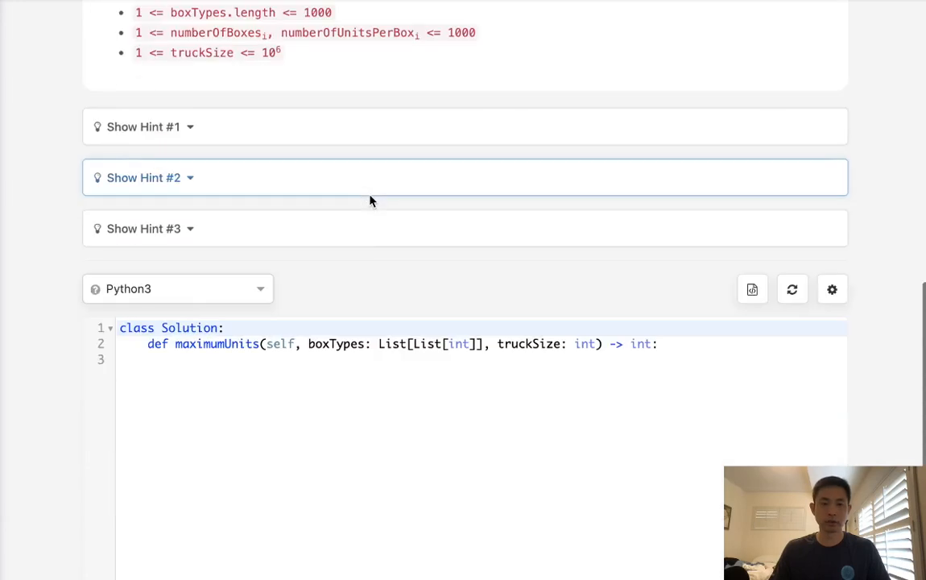
{"action": "type", "text": "[[1,3],[2,2],[3,1]]"}
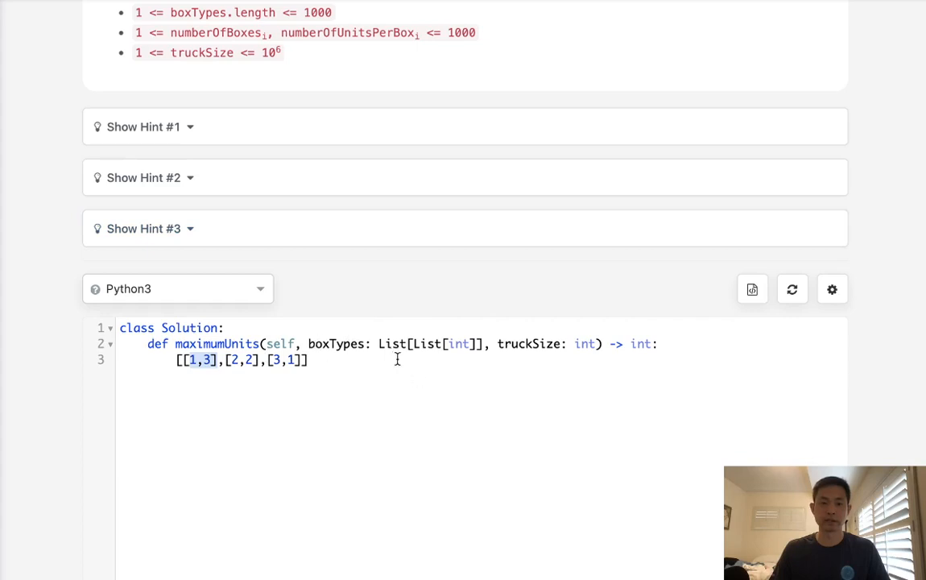
{"action": "mouse_move", "coordinate": [464, 383]}
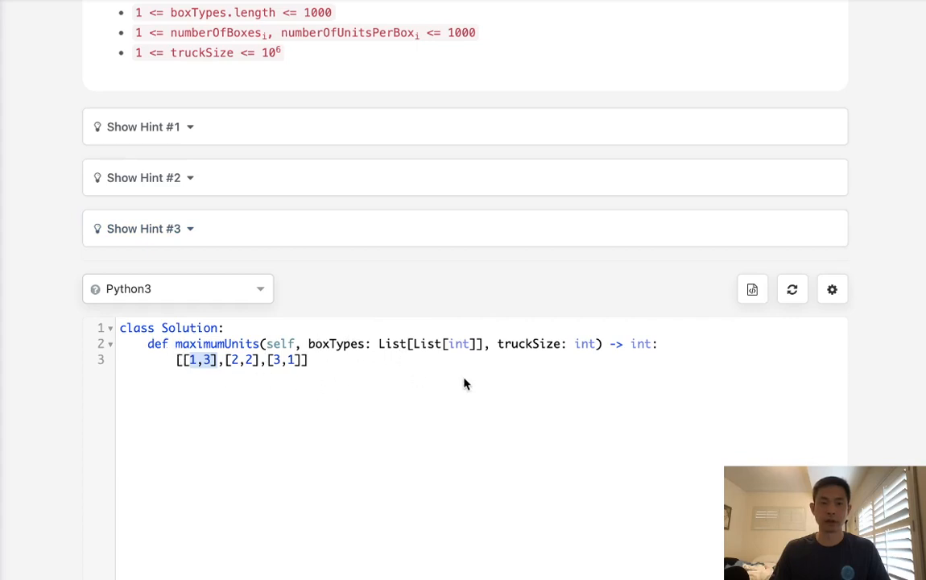
{"action": "mouse_move", "coordinate": [235, 379]}
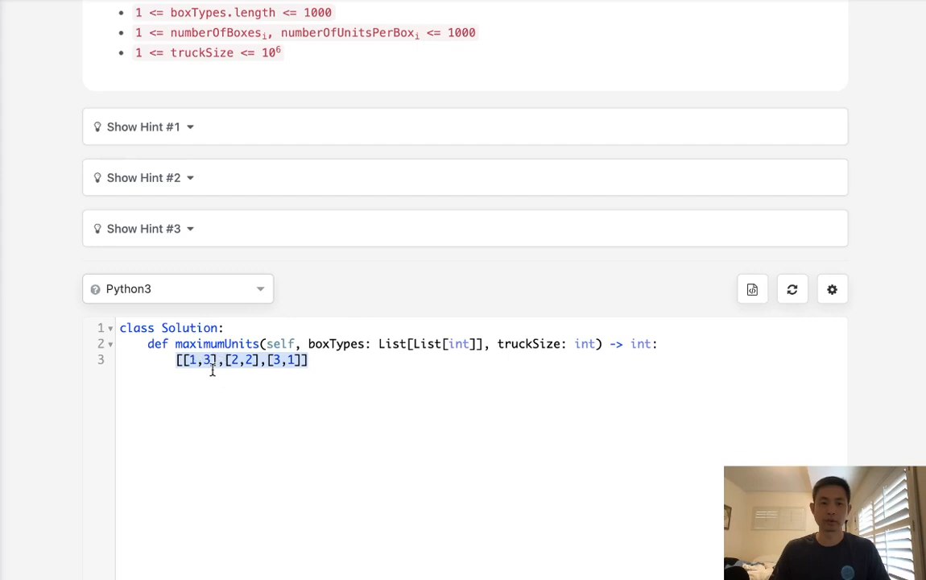
{"action": "mouse_move", "coordinate": [295, 387]}
{"action": "type", "text": "boxTypes.sort"}
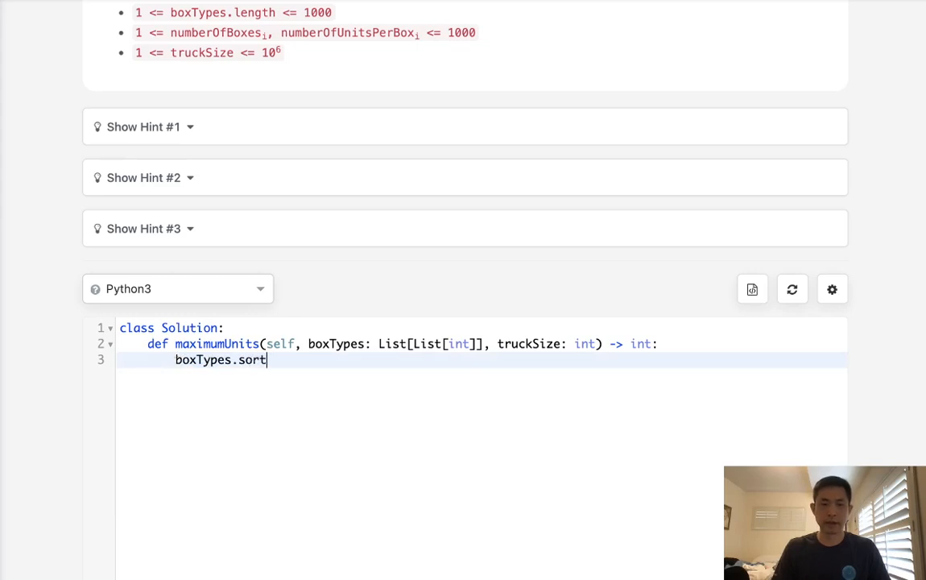
Write boxTypes.sort(key = lambda x: -x[1]) to sort box types by units descending.
{"action": "type", "text": "(key ="}
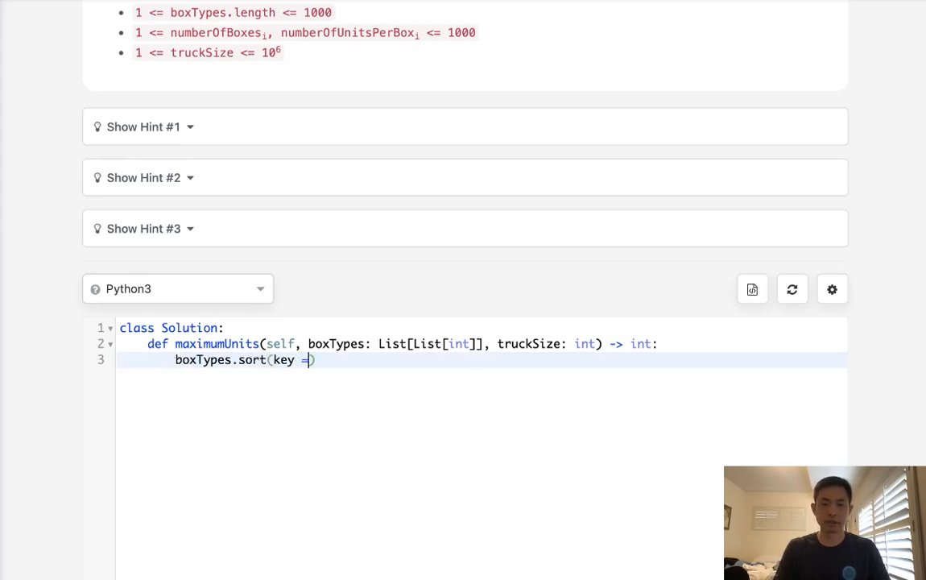
{"action": "type", "text": "lambda x"}
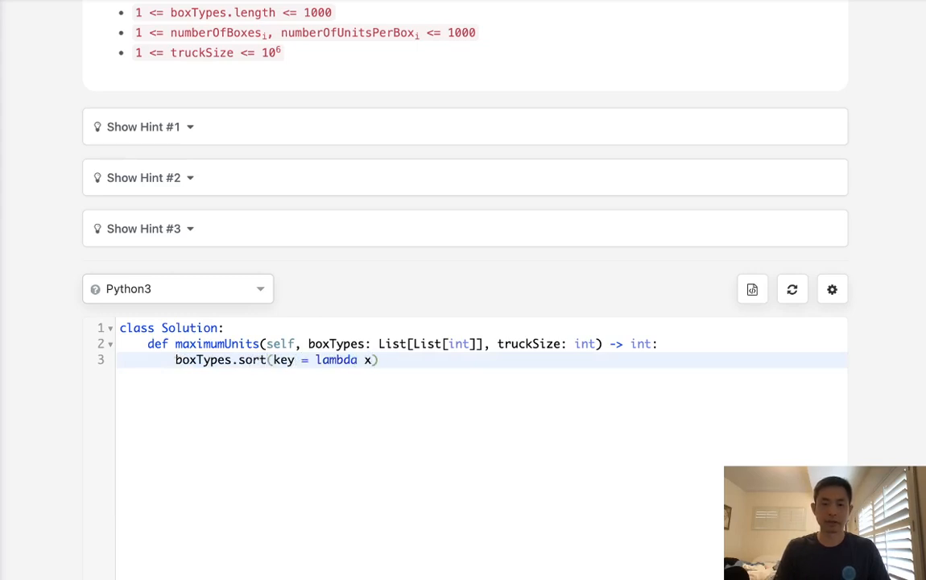
{"action": "type", "text": "x[1])"}
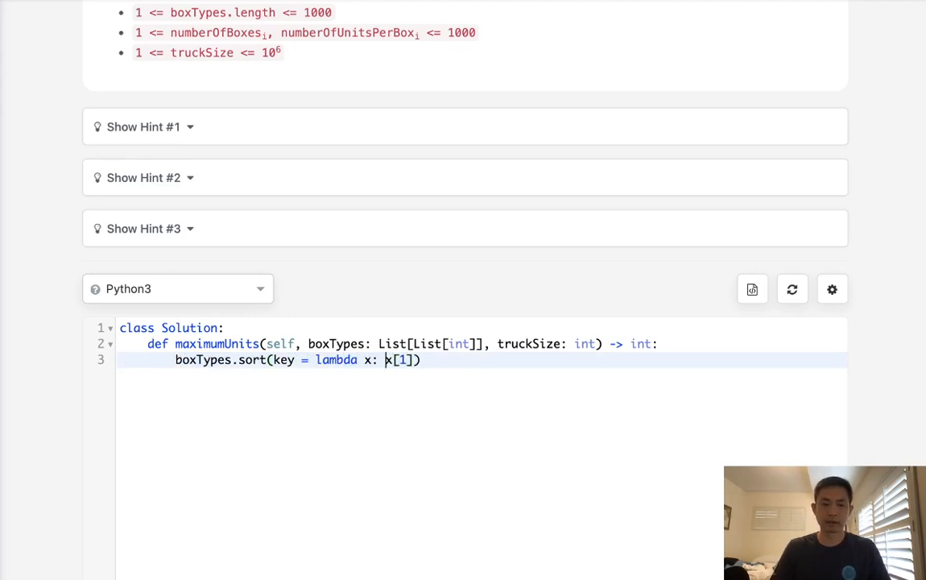
{"action": "type", "text": "x"}
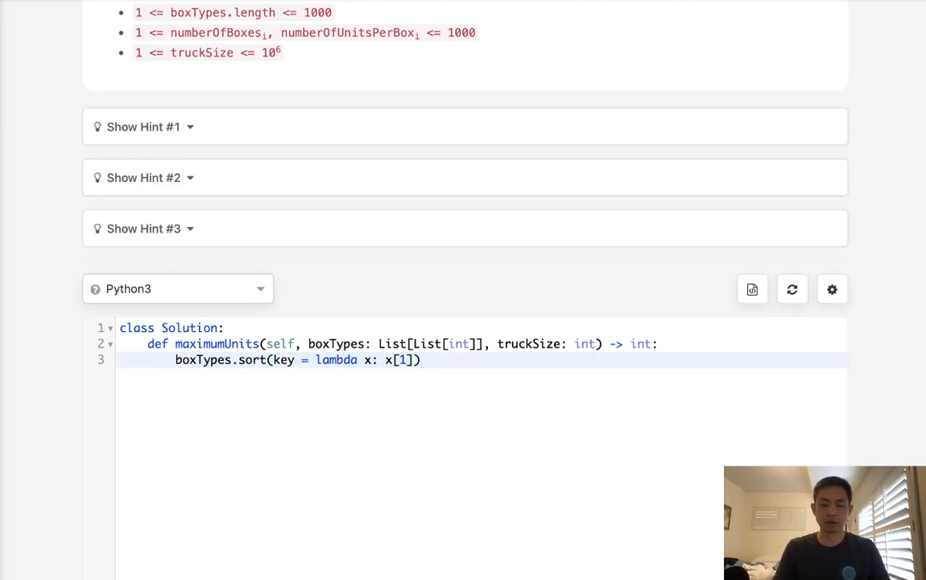
{"action": "type", "text": "-"}
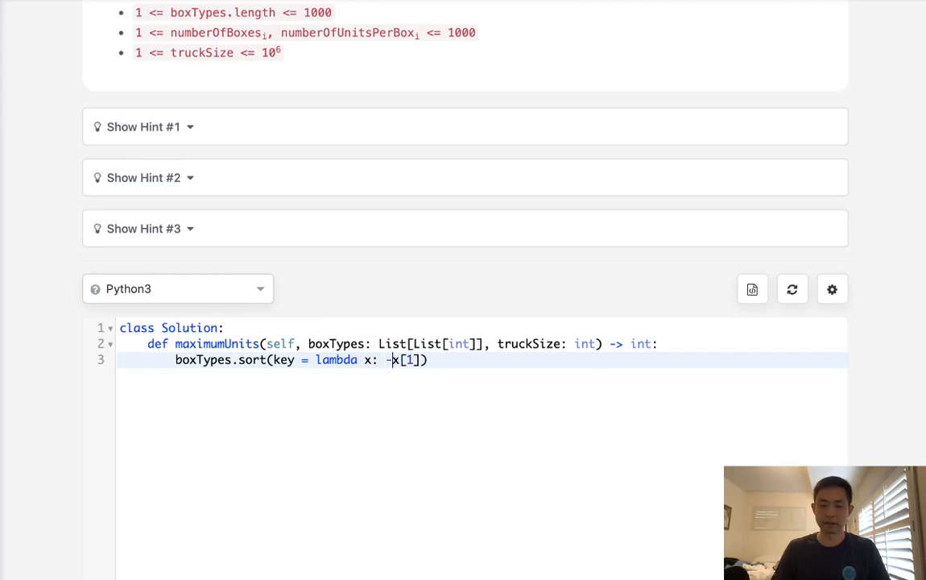
{"action": "key", "text": "Enter"}
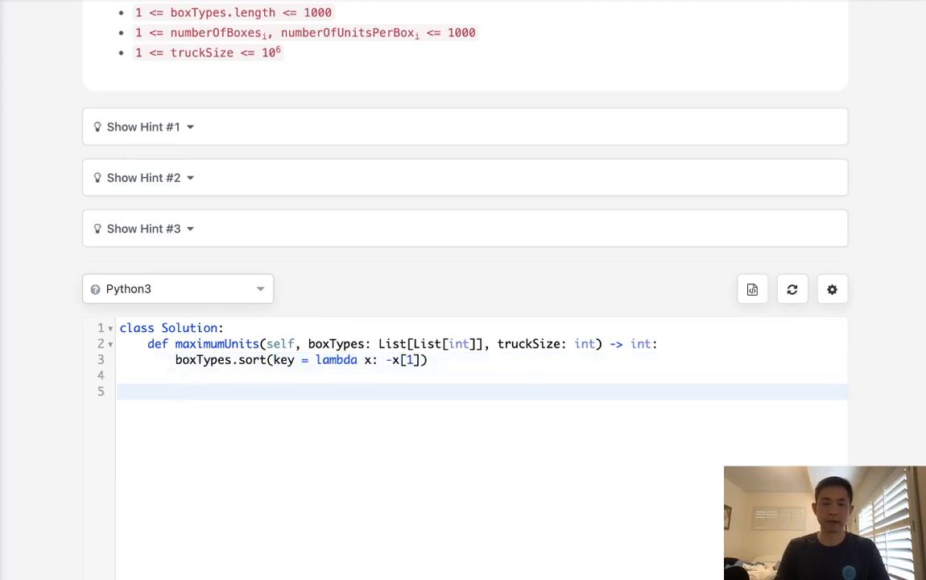
Add capacity = 0 and begin the loop for box,unit in boxTypes:.
{"action": "type", "text": "capacity"}
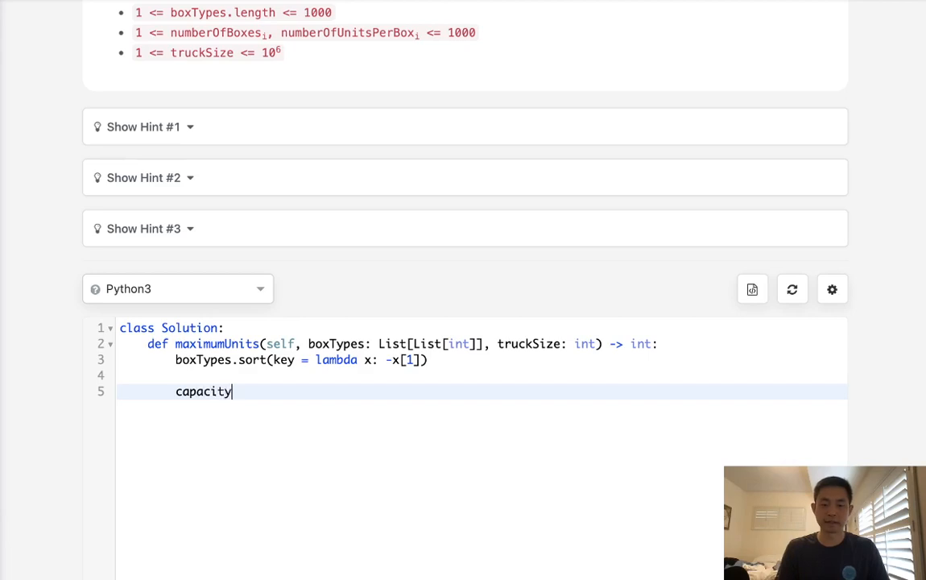
{"action": "type", "text": "="}
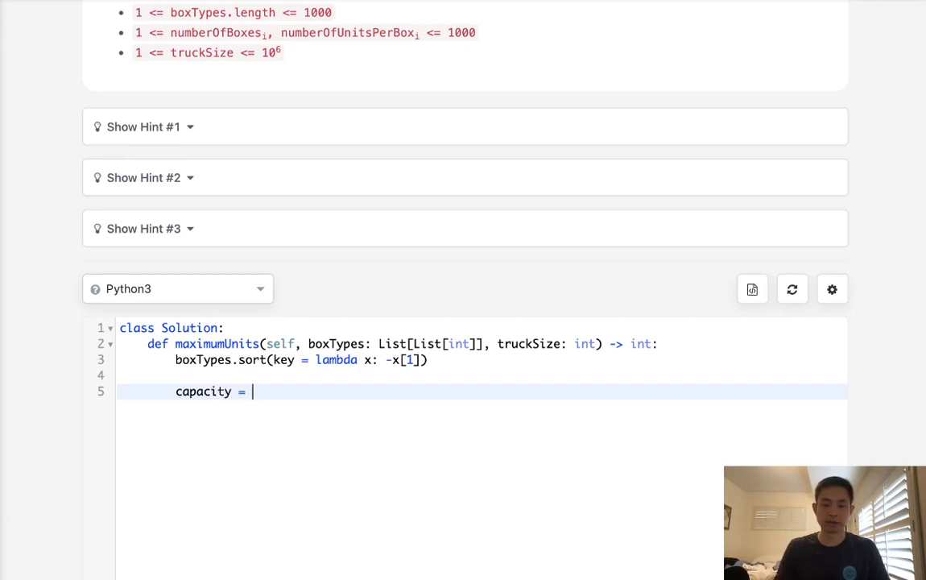
{"action": "type", "text": "0"}
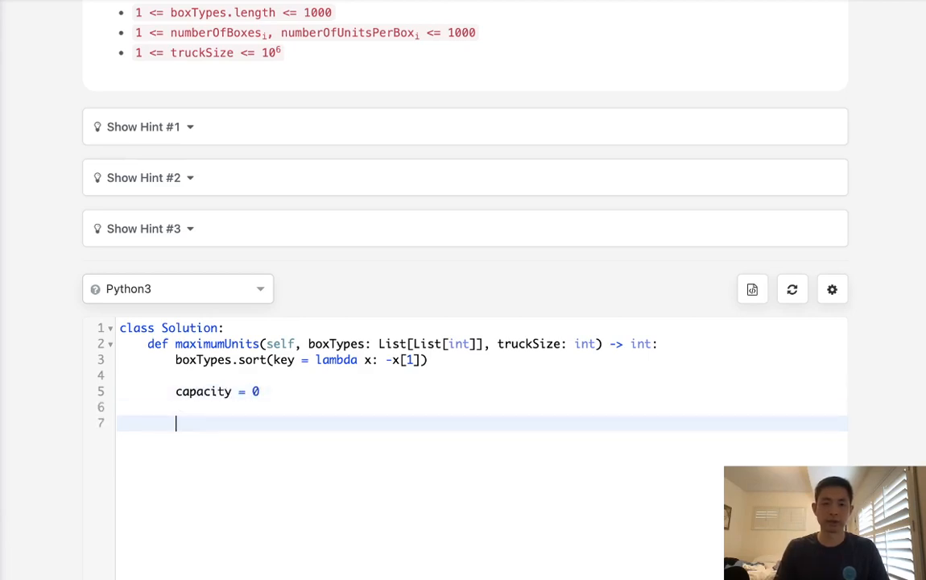
{"action": "type", "text": "for"}
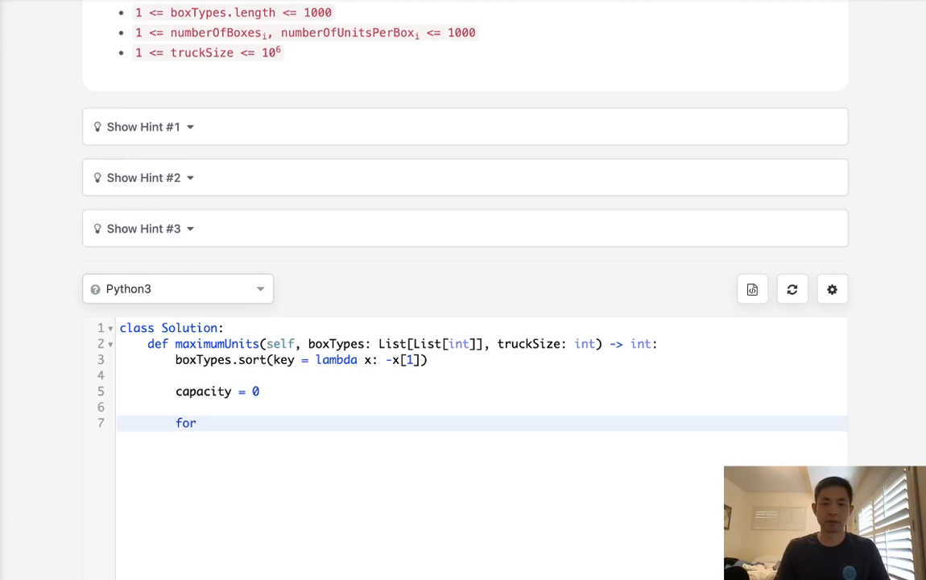
{"action": "type", "text": "box,"}
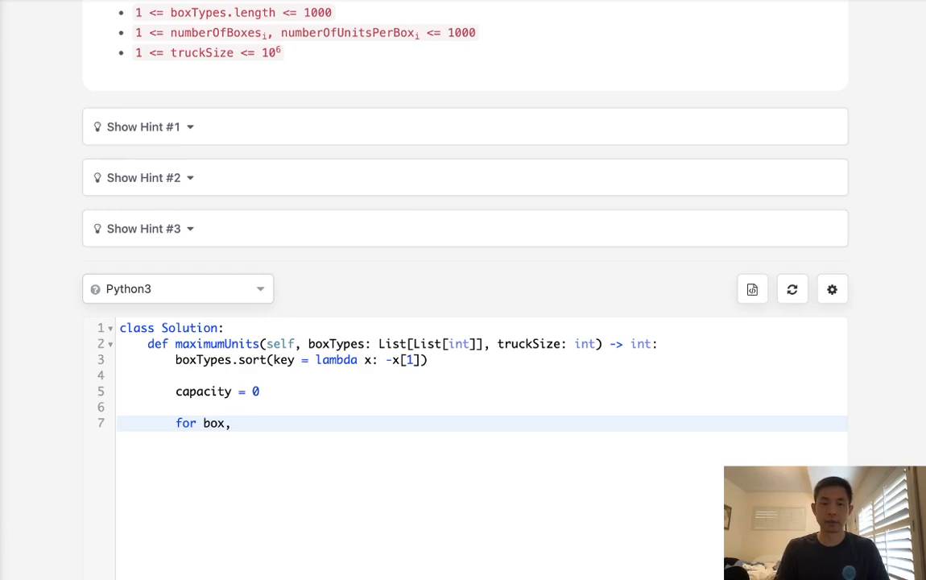
{"action": "type", "text": "unit in"}
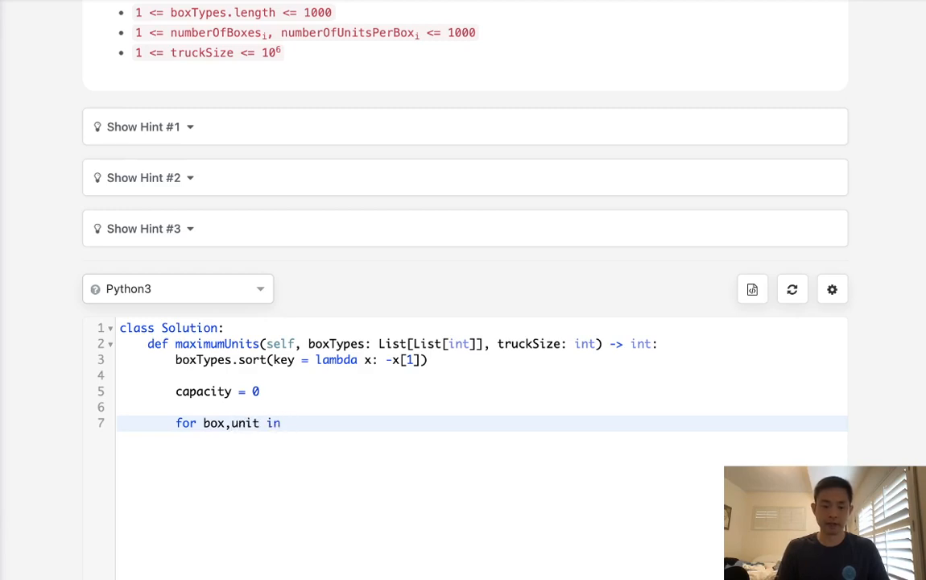
{"action": "type", "text": "boxTypes:"}
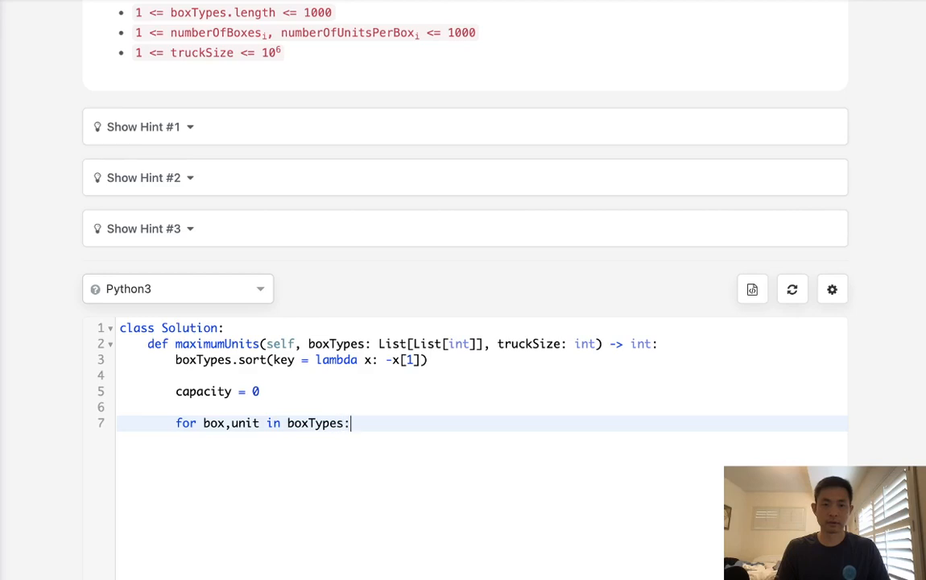
{"action": "key", "text": "Enter"}
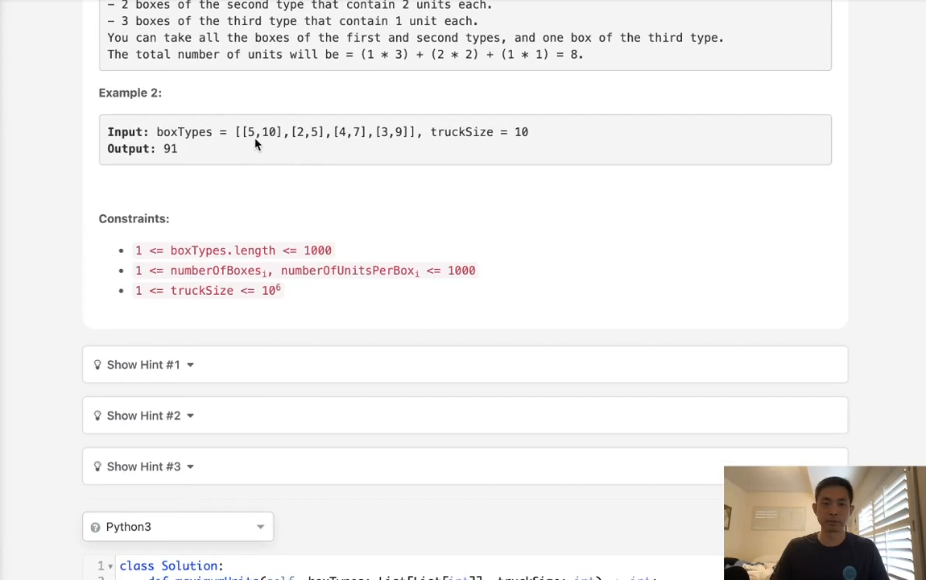
{"action": "mouse_move", "coordinate": [158, 326]}
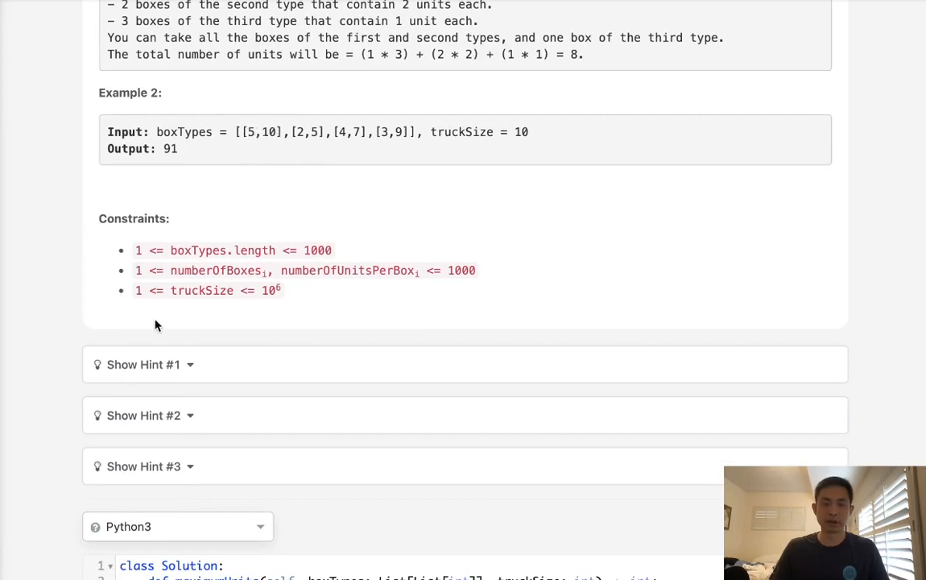
{"action": "scroll", "scroll_direction": "down", "scroll_amount": 3}
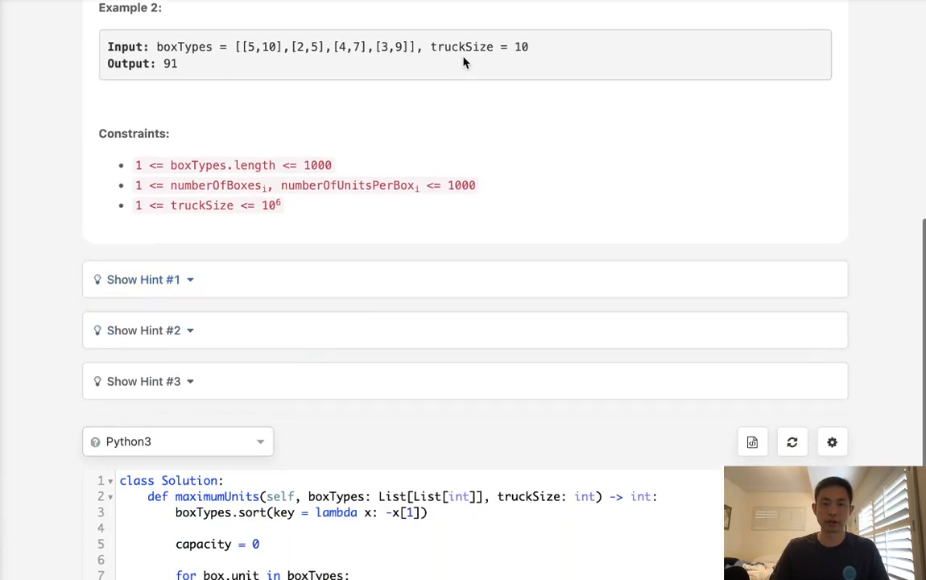
{"action": "scroll", "scroll_direction": "down", "scroll_amount": 3}
{"action": "type", "text": "if t"}
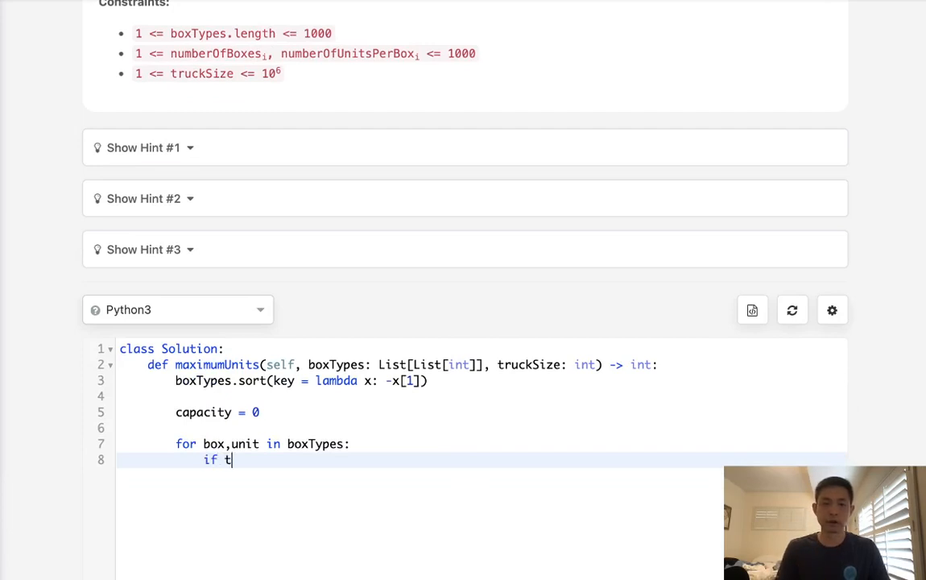
Write the if branch: when truckSize covers box, subtract box and add box*unit to capacity.
{"action": "key", "text": "Backspace"}
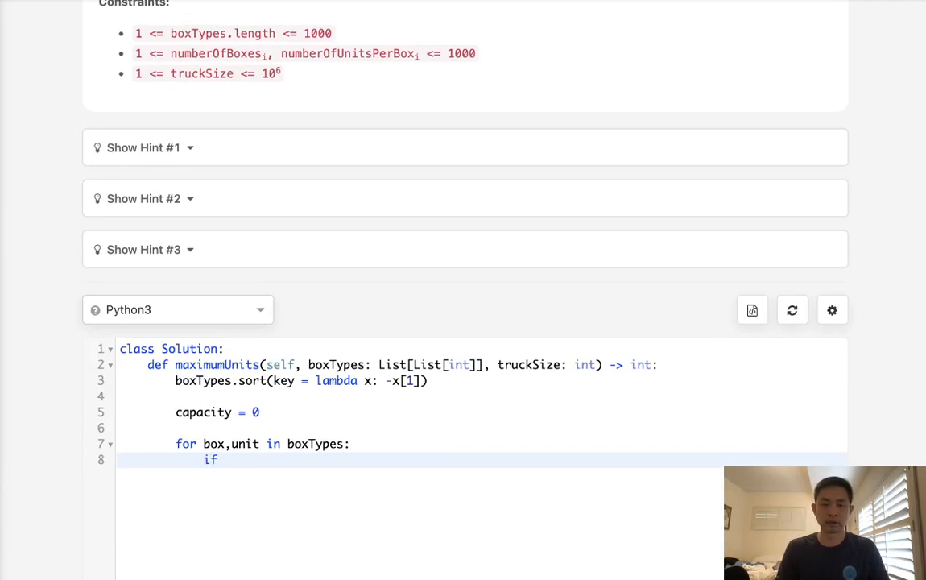
{"action": "type", "text": "c"}
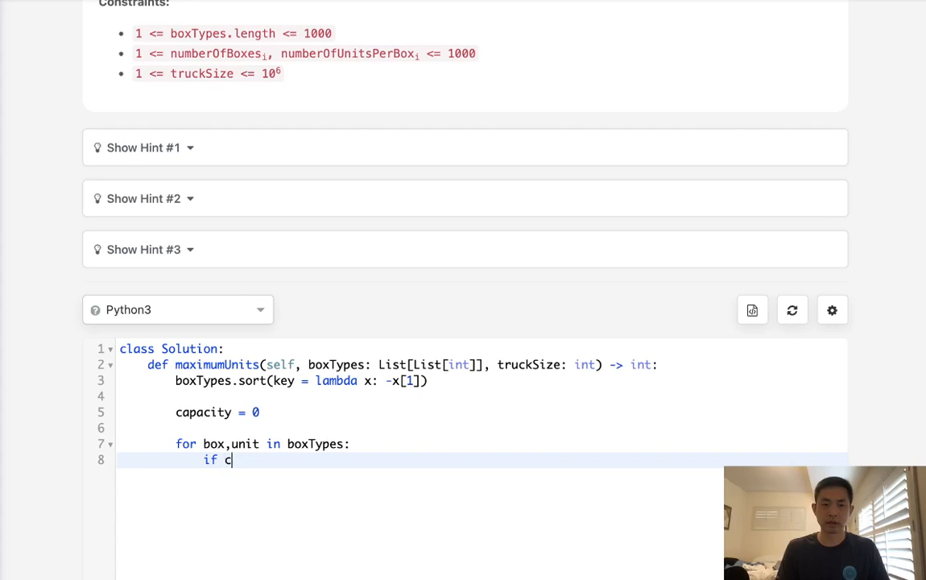
{"action": "type", "text": "truckSize"}
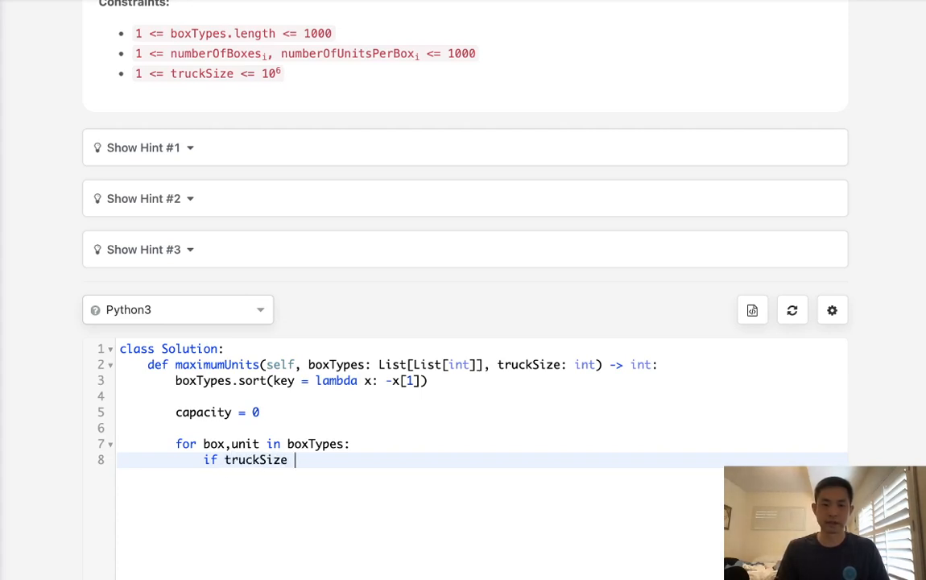
{"action": "type", "text": "<"}
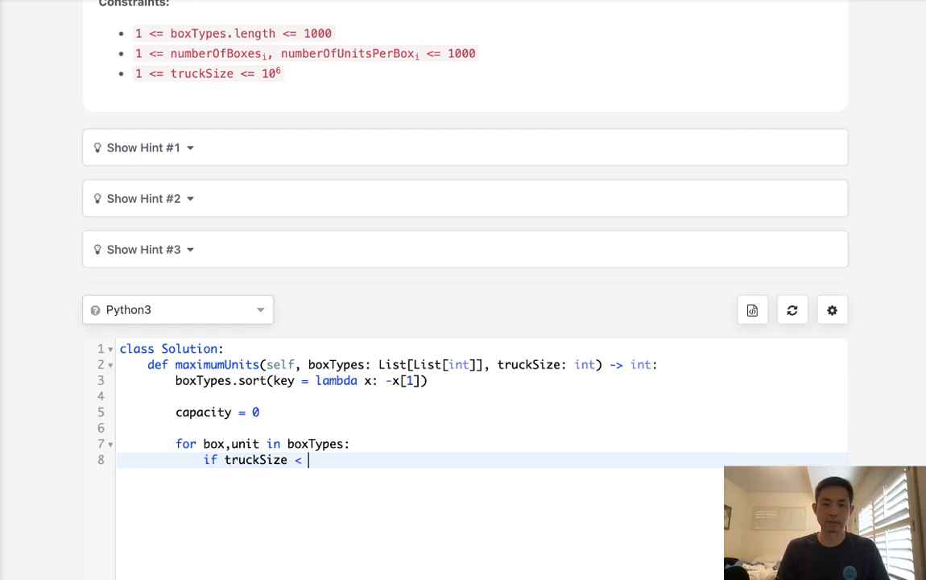
{"action": "type", "text": "box:"}
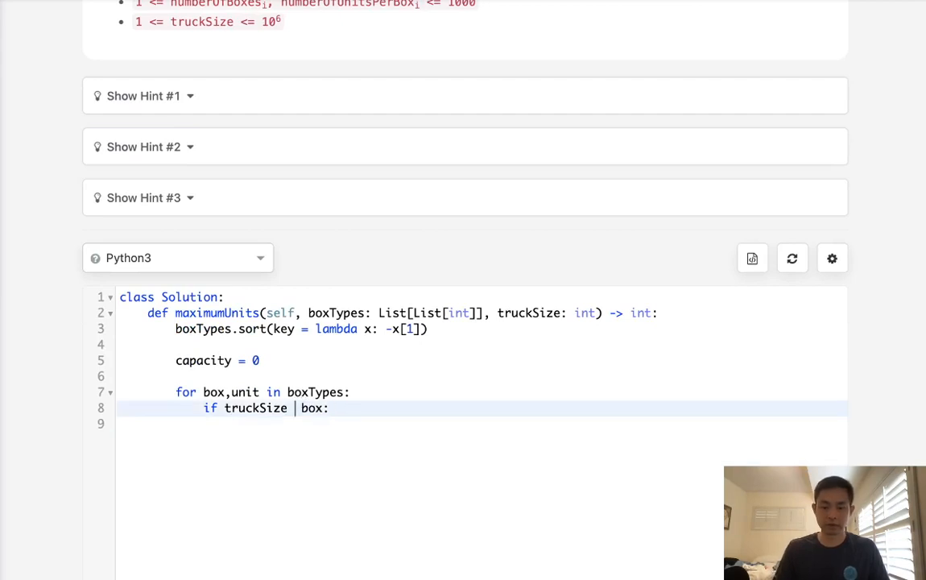
{"action": "type", "text": ">="}
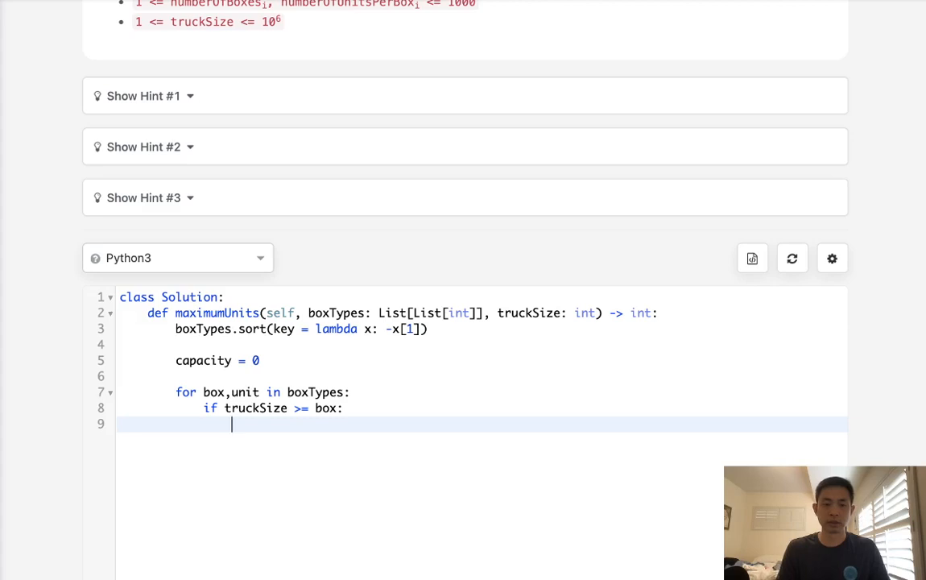
{"action": "type", "text": "truckSize -= box"}
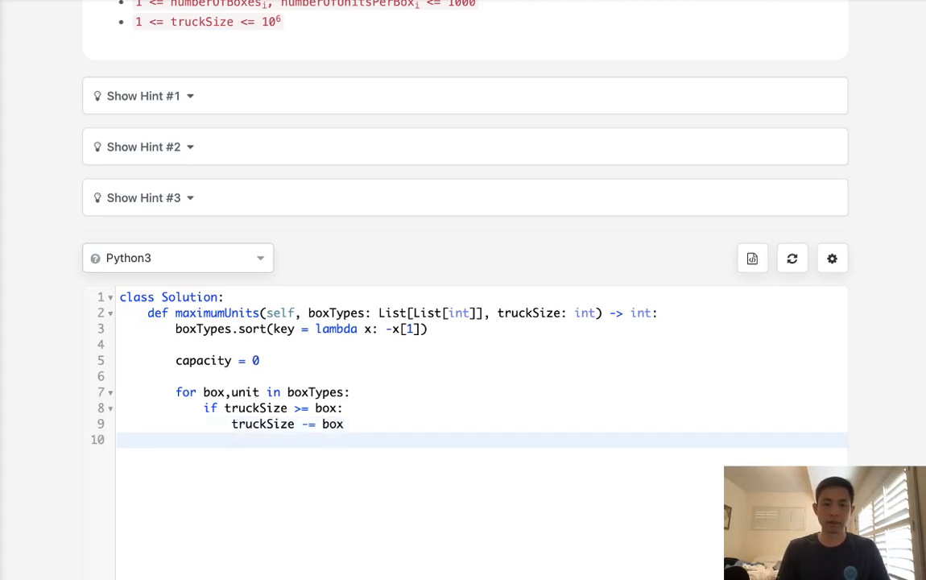
{"action": "type", "text": "capacity +="}
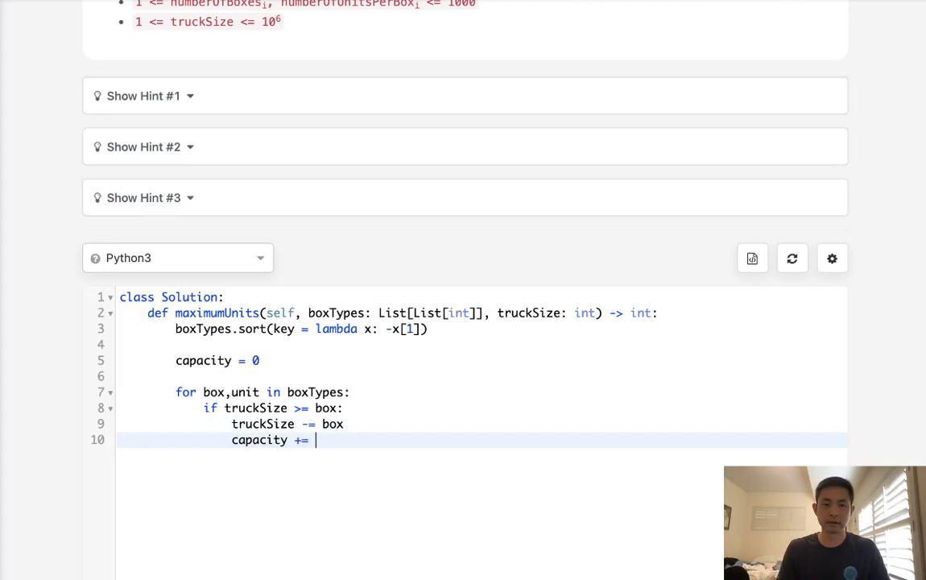
{"action": "type", "text": "box*unit"}
{"action": "type", "text": "else:"}
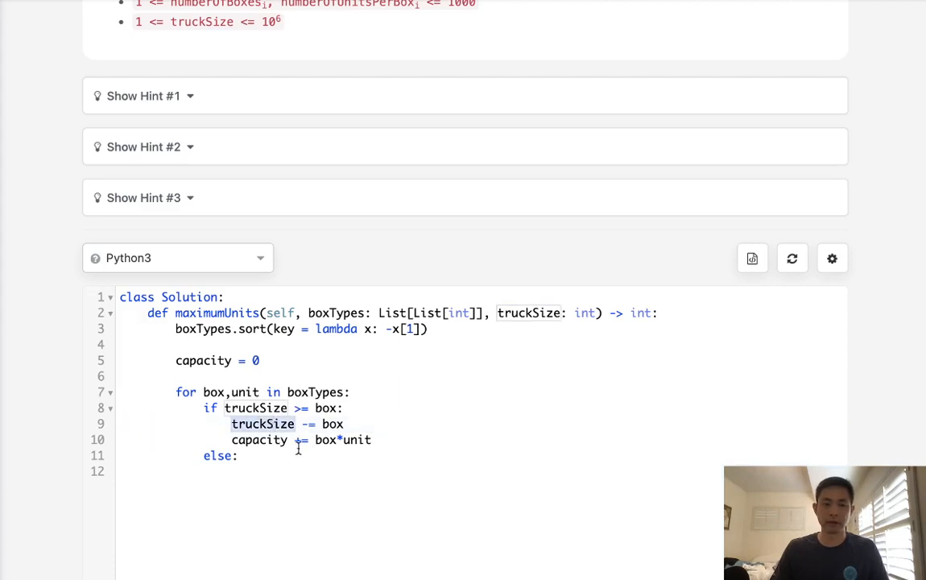
Write the else branch adding truckSize*unit then break, and return capacity.
{"action": "type", "text": "capacity += t"}
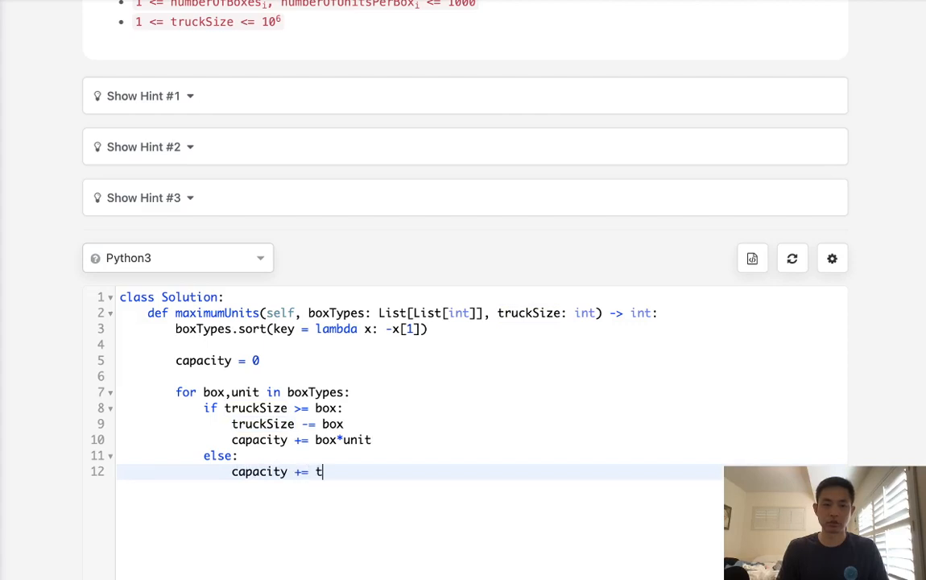
{"action": "type", "text": "ruckSize*"}
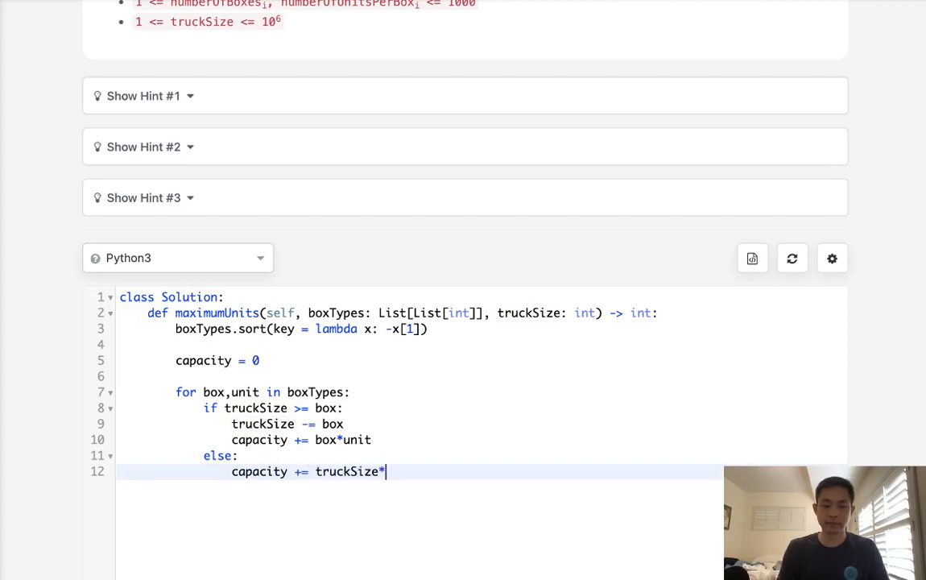
{"action": "type", "text": "unit"}
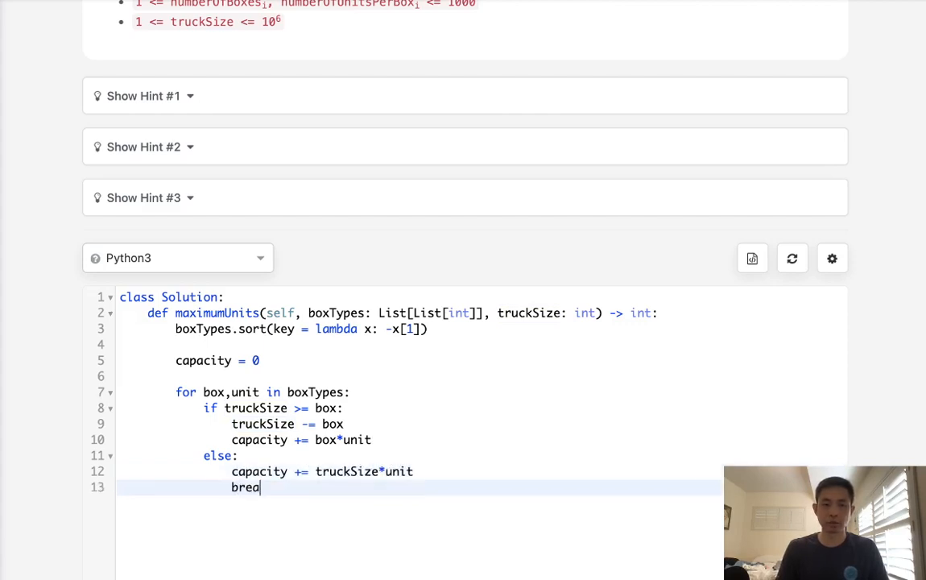
{"action": "key", "text": "enter"}
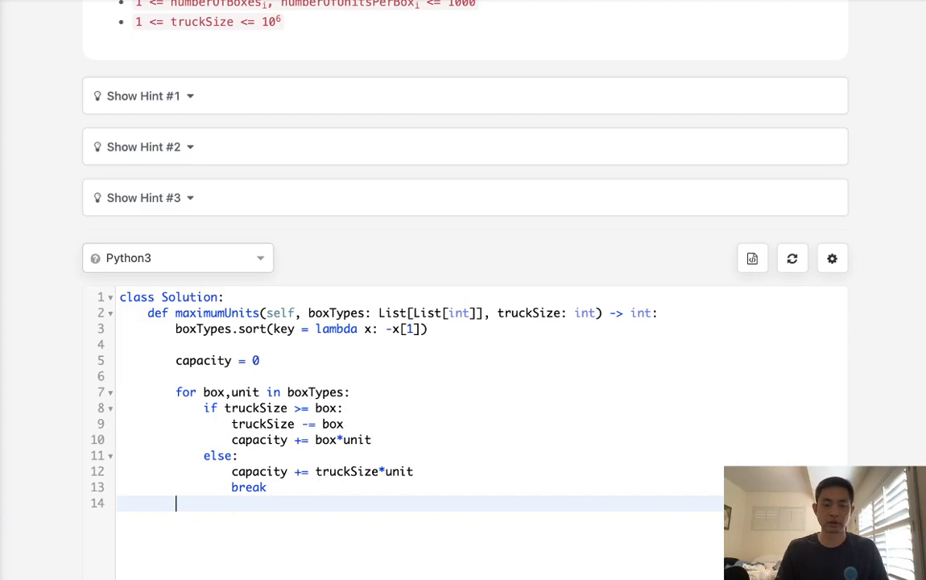
{"action": "type", "text": "return capacity"}
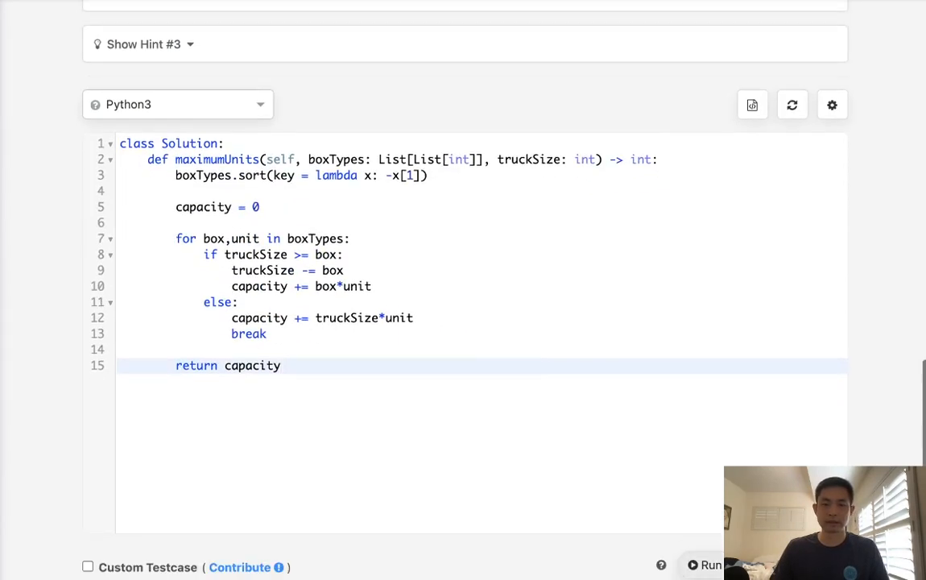
Run the solution on the sample case and submit it for judging.
{"action": "left_click", "coordinate": [718, 225]}
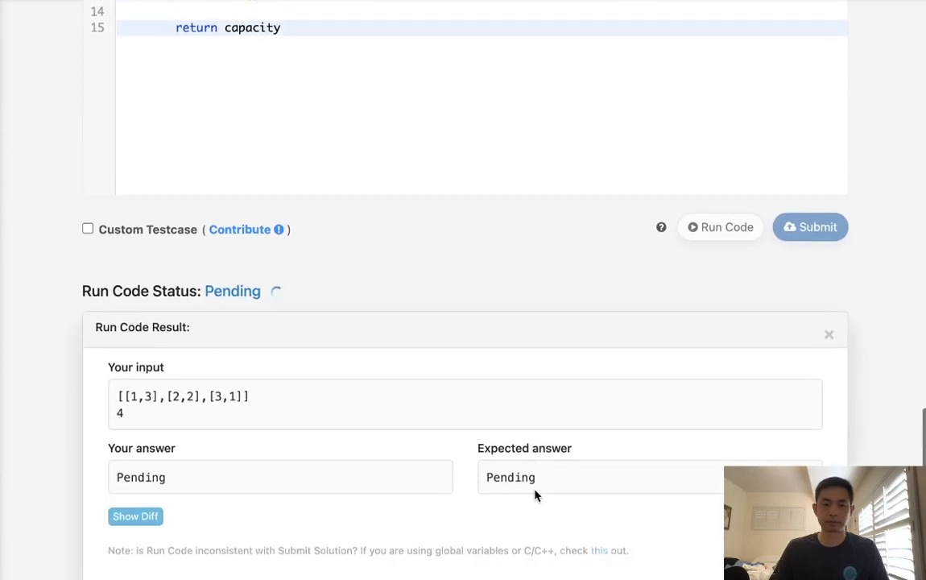
{"action": "left_click", "coordinate": [810, 226]}
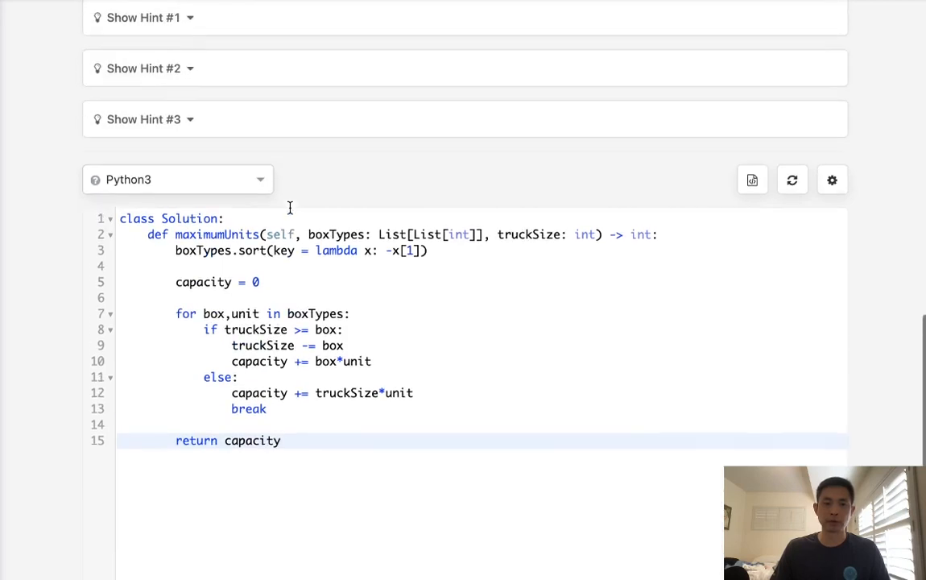
Review truckSize in the else branch and scroll to the Accepted submission result.
{"action": "scroll", "scroll_direction": "down", "scroll_amount": 3}
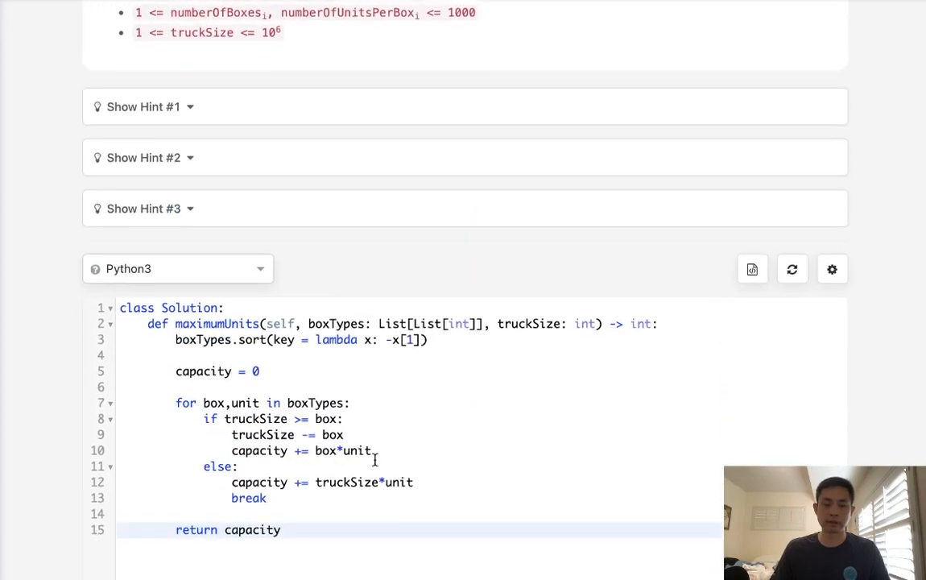
{"action": "double_click", "coordinate": [348, 482]}
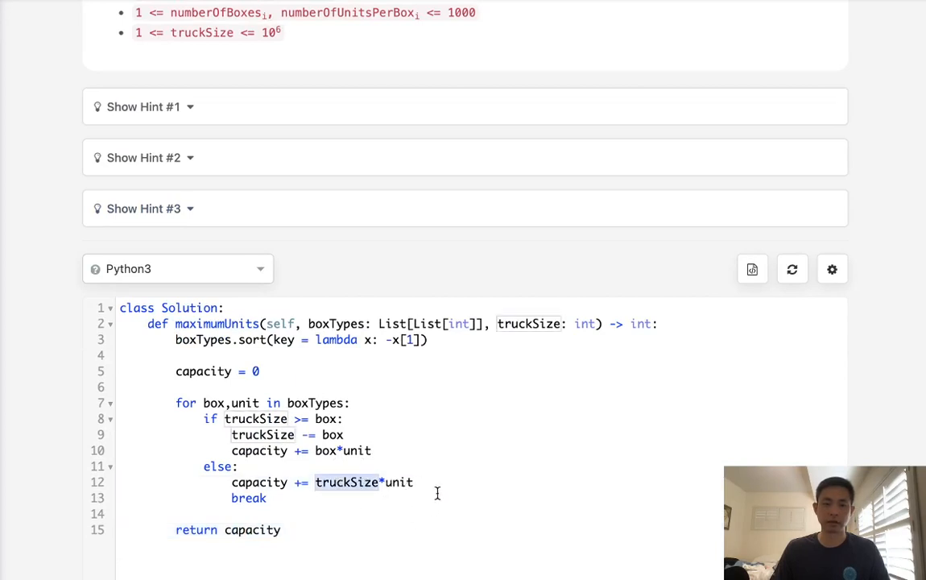
{"action": "scroll", "scroll_direction": "down", "scroll_amount": 3}
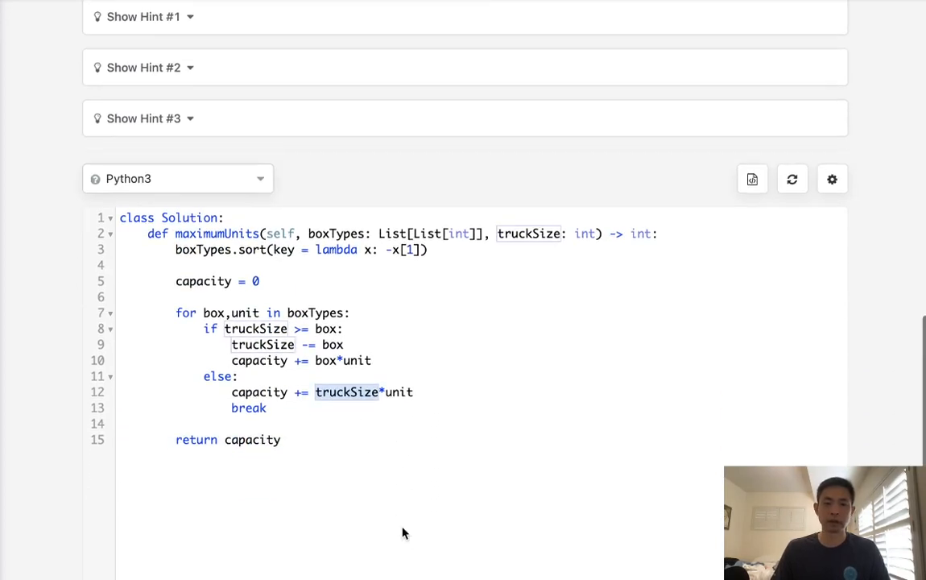
{"action": "scroll", "scroll_direction": "down", "scroll_amount": 3}
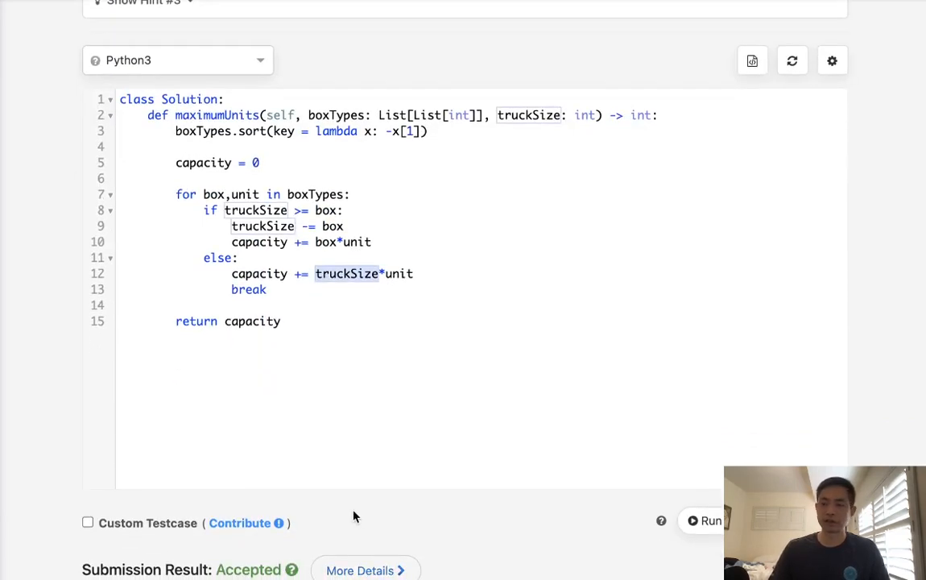